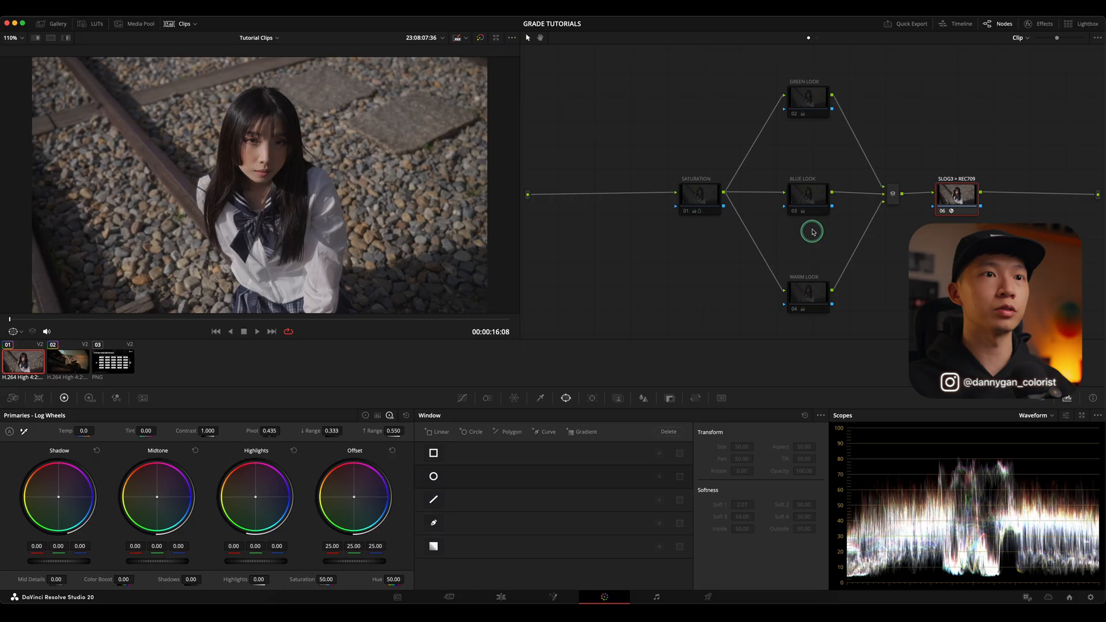
Select the Blue Look node and enable its cool blue gain grade
click(808, 194)
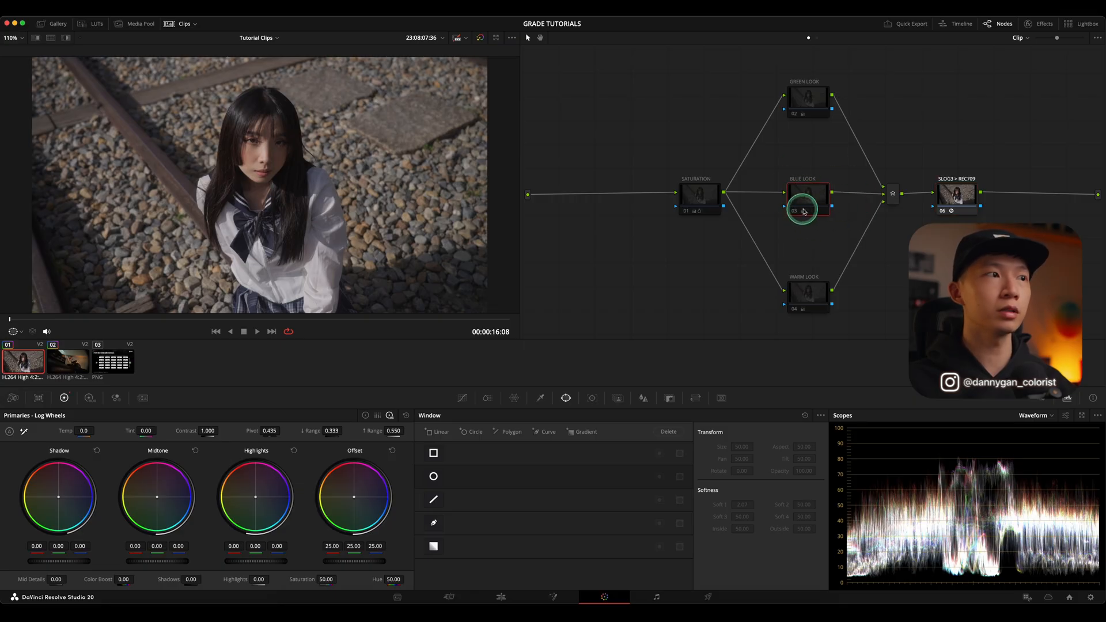
click(808, 200)
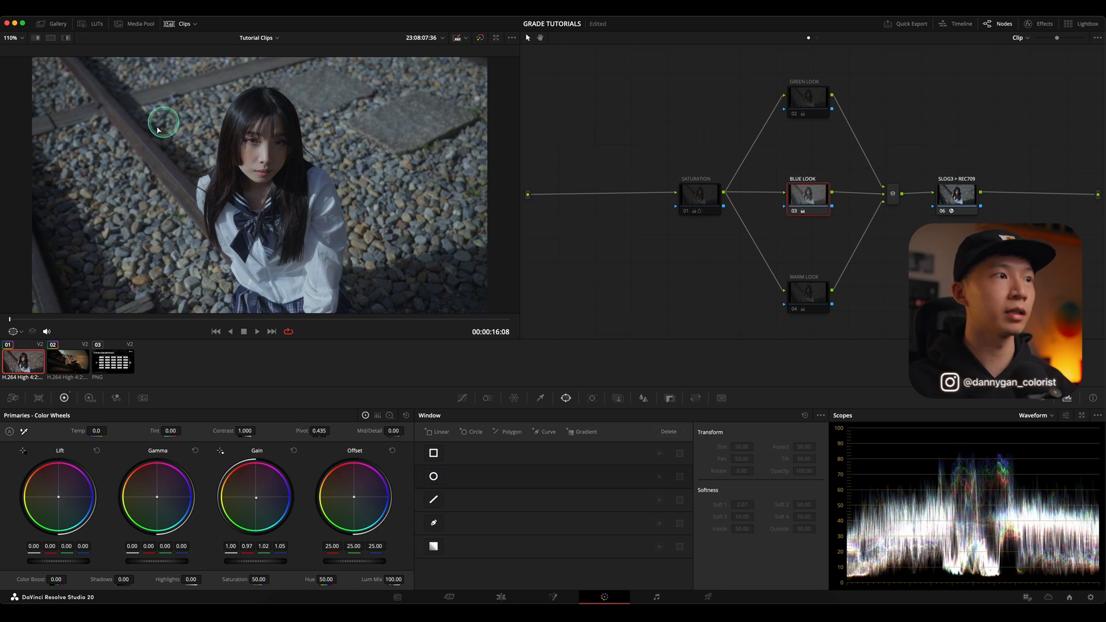
mouse_move(493, 257)
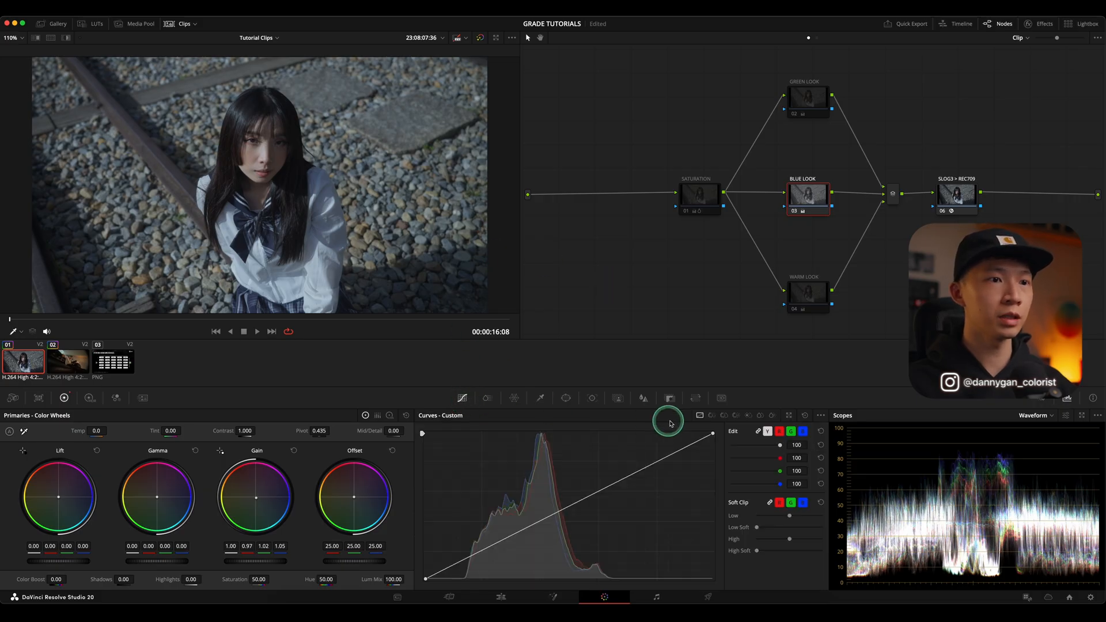
Raise skin-tone saturation to about 1.84 on a Hue vs Sat curve, and add a node before Saturation
click(723, 415)
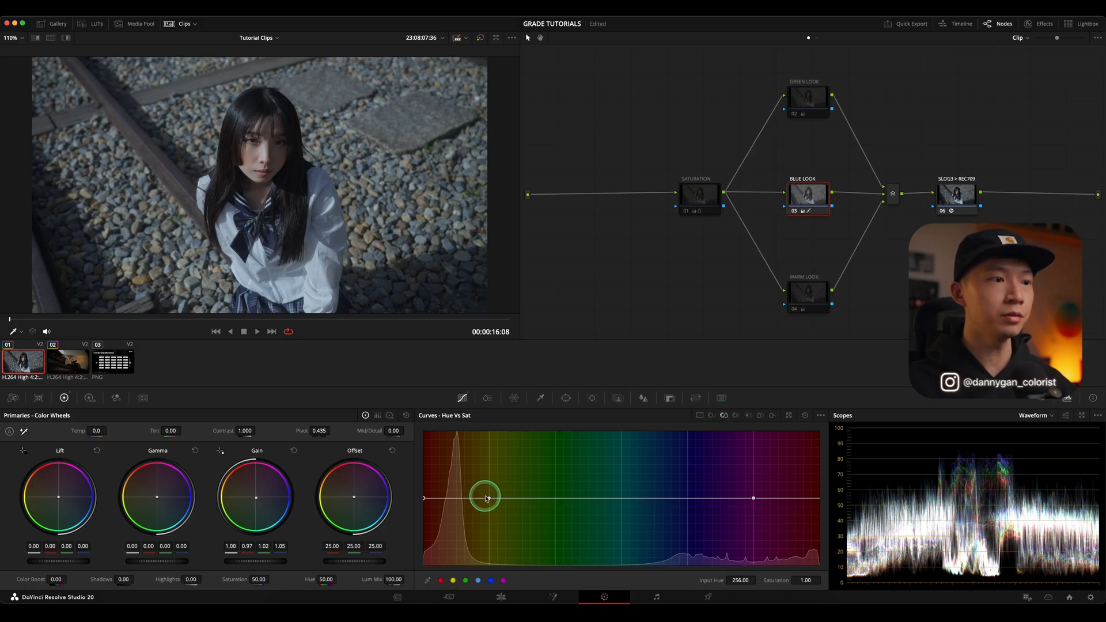
drag(487, 497, 453, 483)
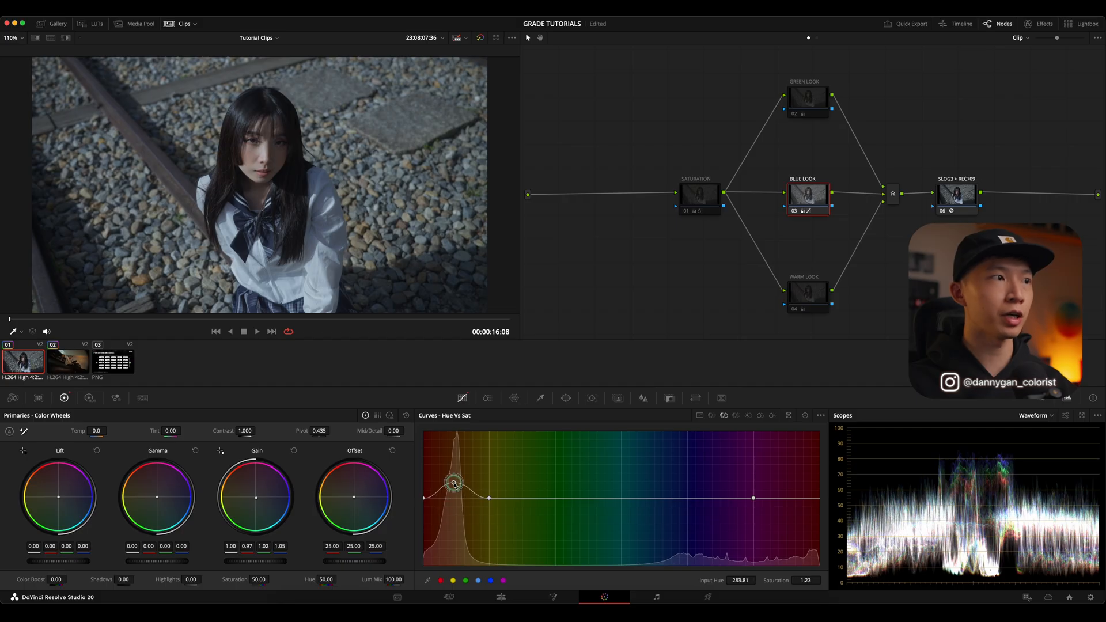
drag(453, 483, 468, 474)
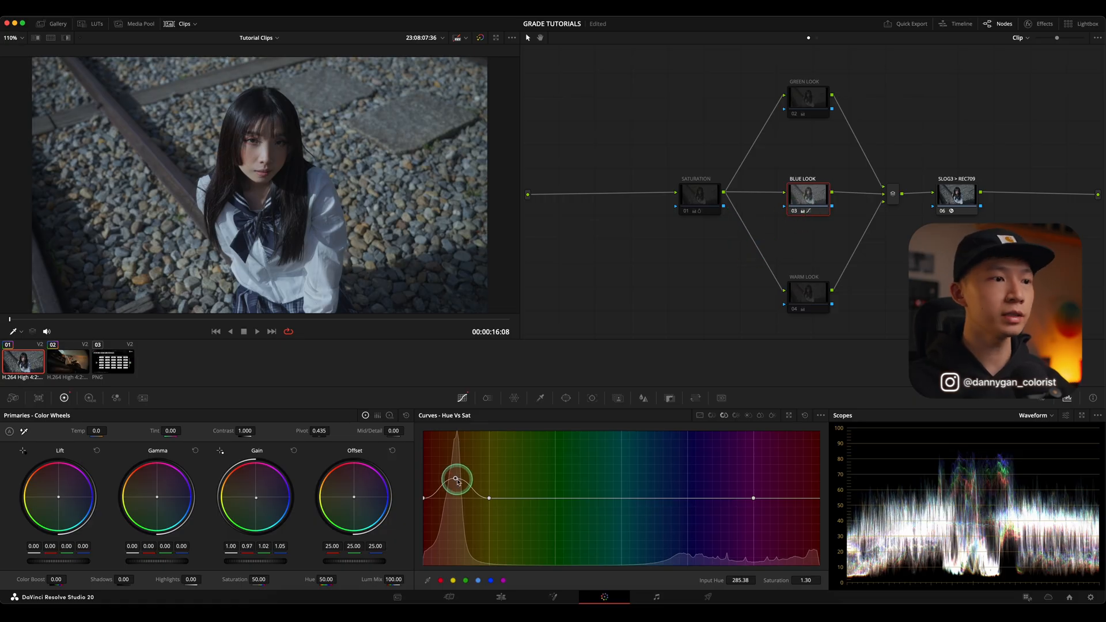
drag(457, 479, 454, 455)
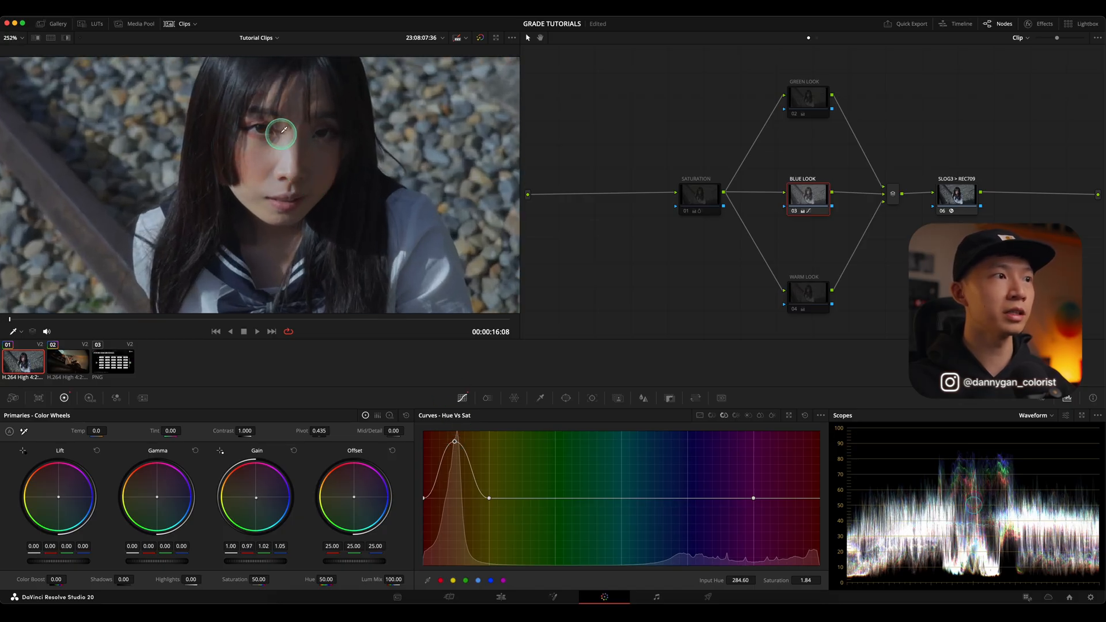
drag(280, 133, 293, 196)
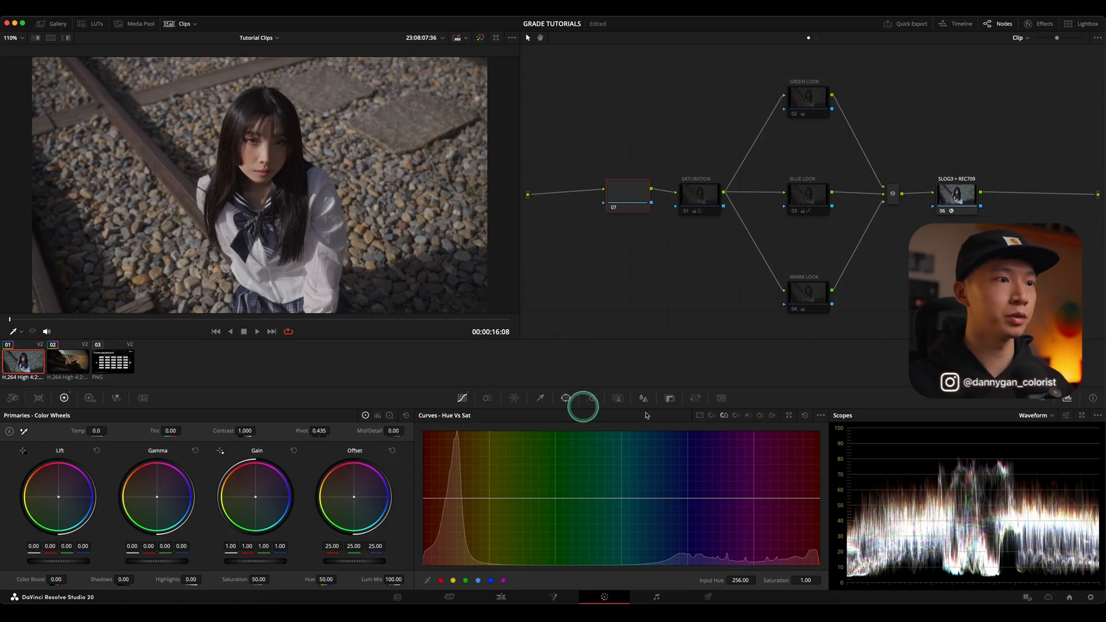
Unlink the custom RGB curves and bend the red and blue channel curves on the new node
click(700, 415)
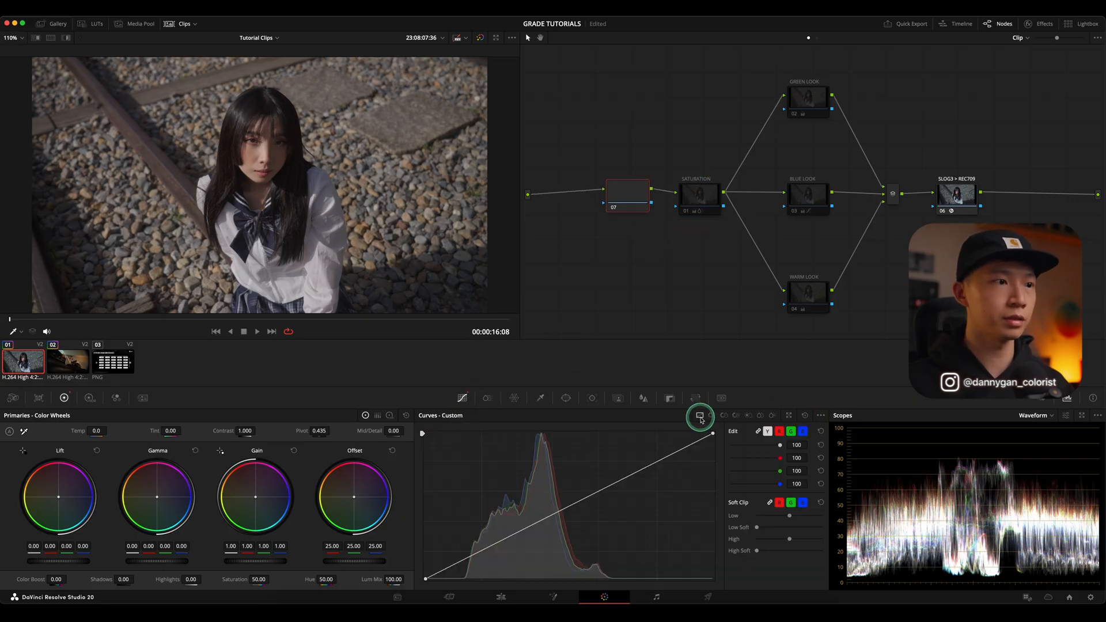
click(790, 431)
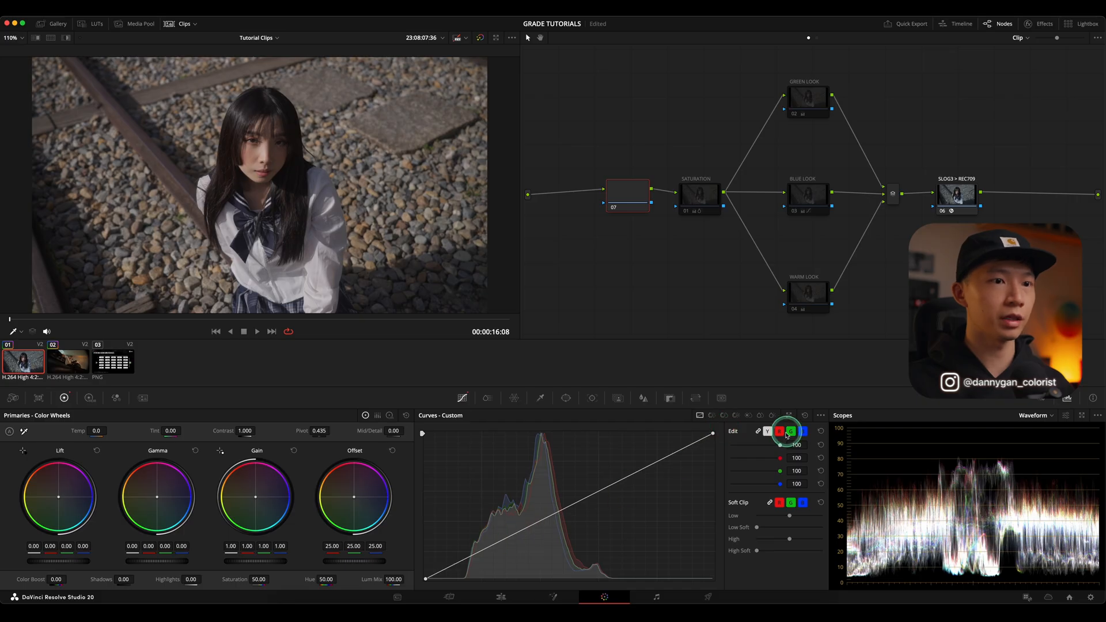
click(780, 431)
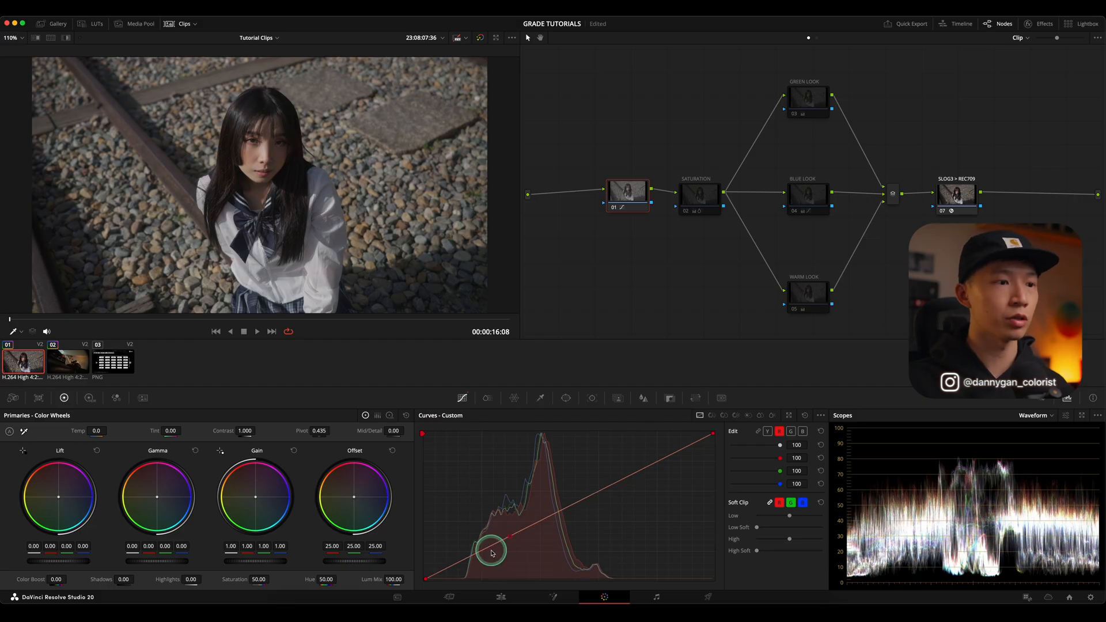
drag(490, 550, 469, 564)
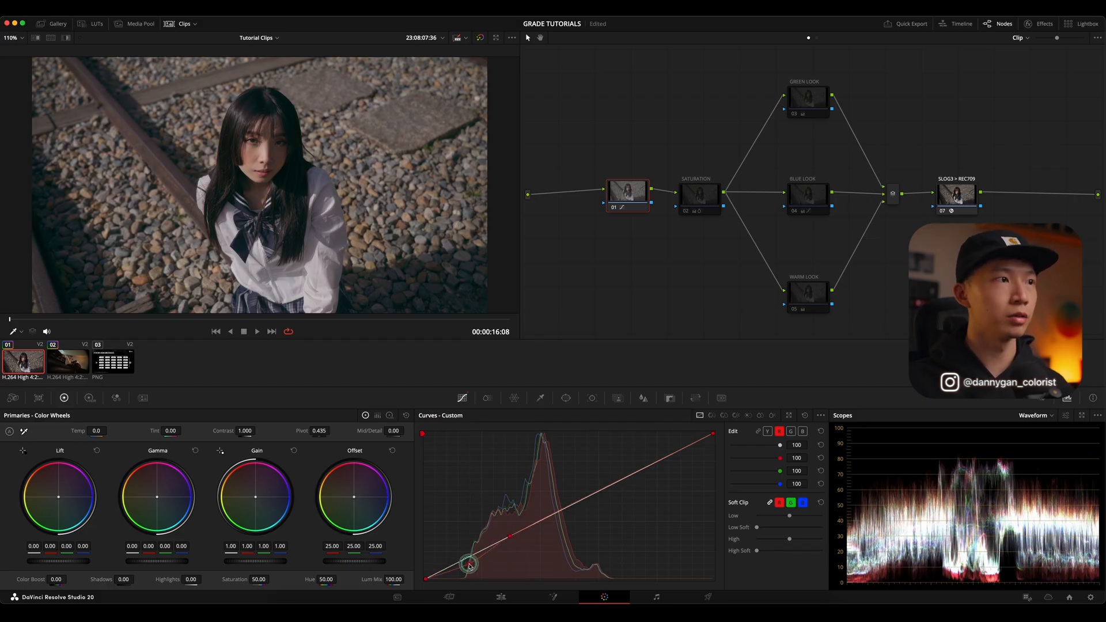
drag(469, 565, 656, 458)
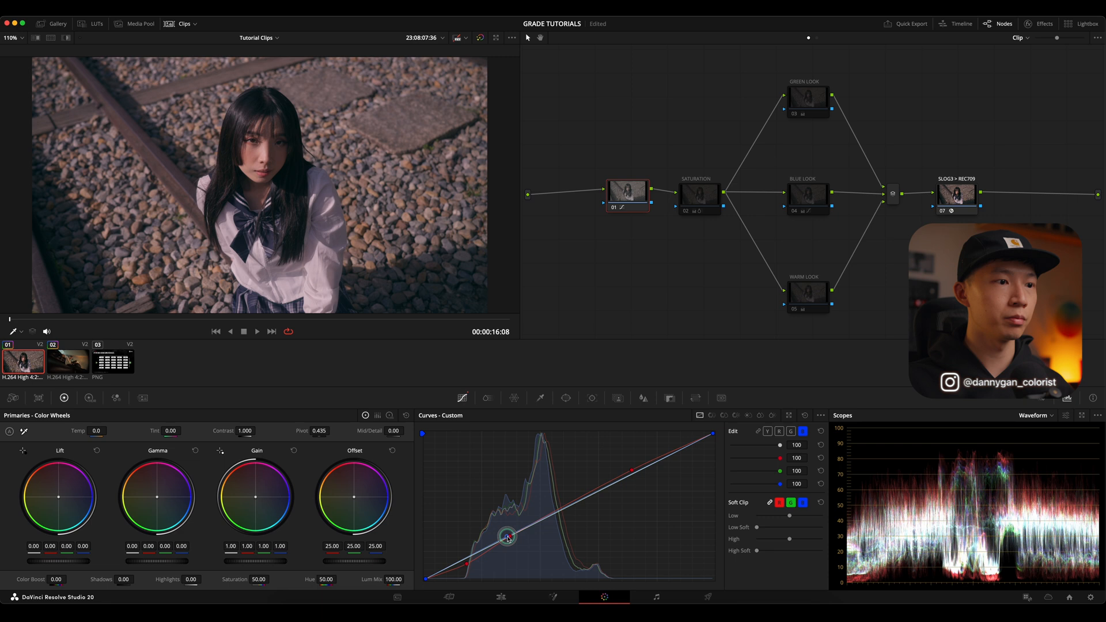
drag(506, 536, 468, 551)
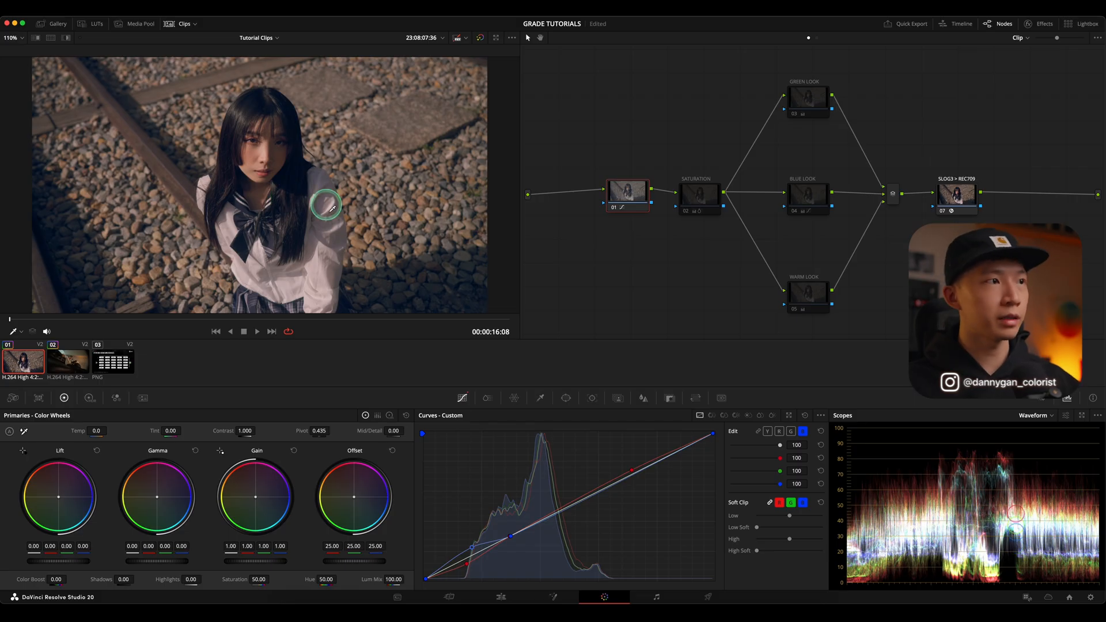
mouse_move(411, 223)
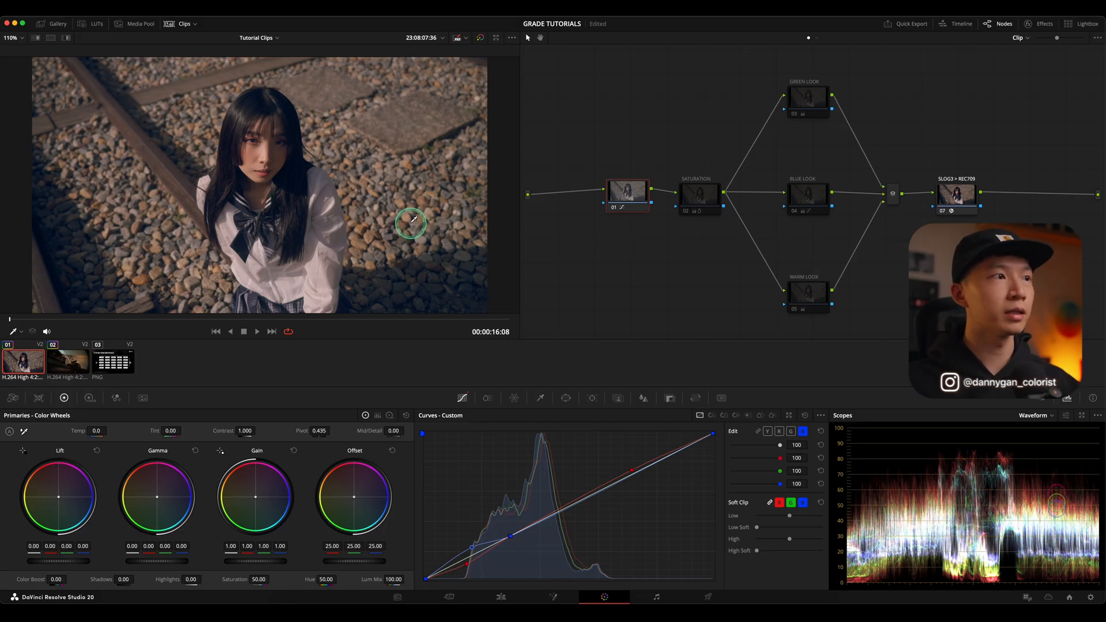
mouse_move(645, 275)
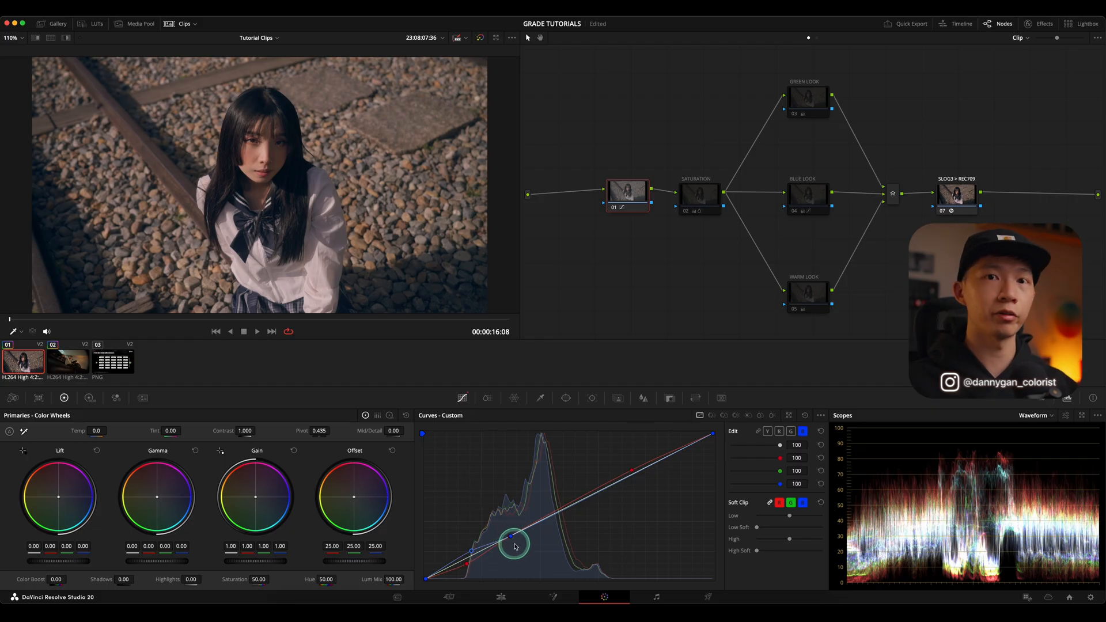
drag(514, 547, 509, 537)
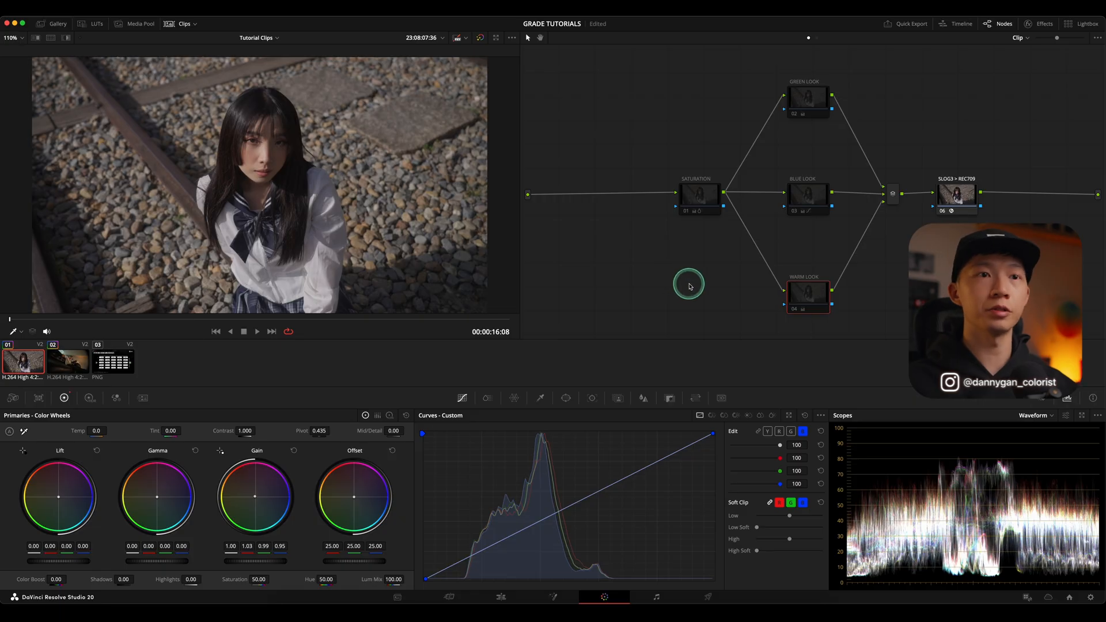
Reselect Blue Look, check its Hue vs Sat curve, and re-enable its cool gain grade
click(807, 195)
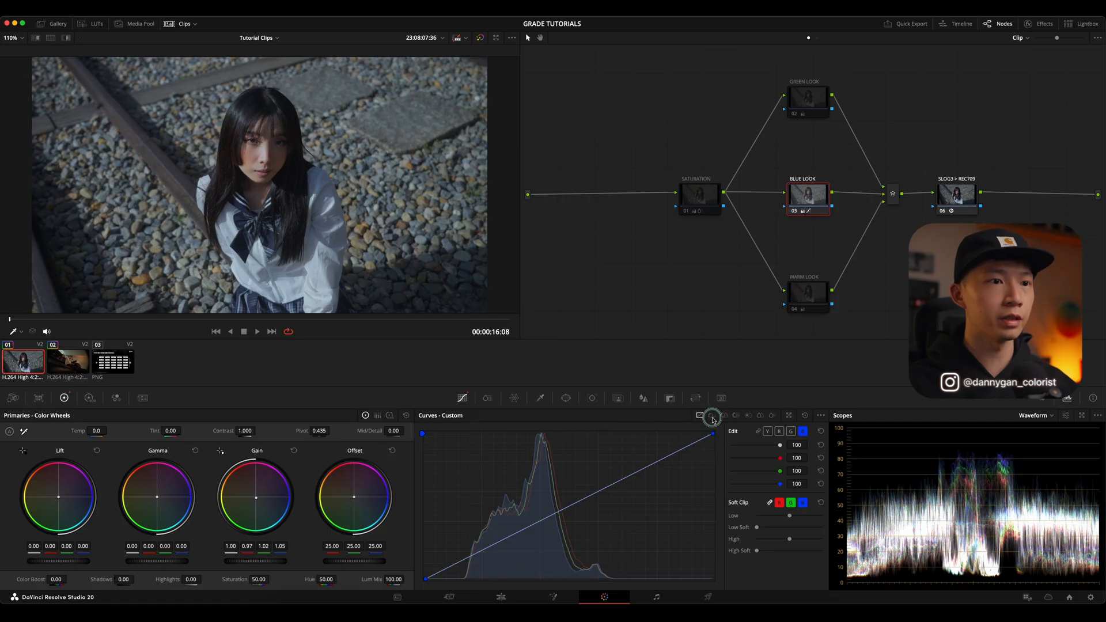
click(805, 415)
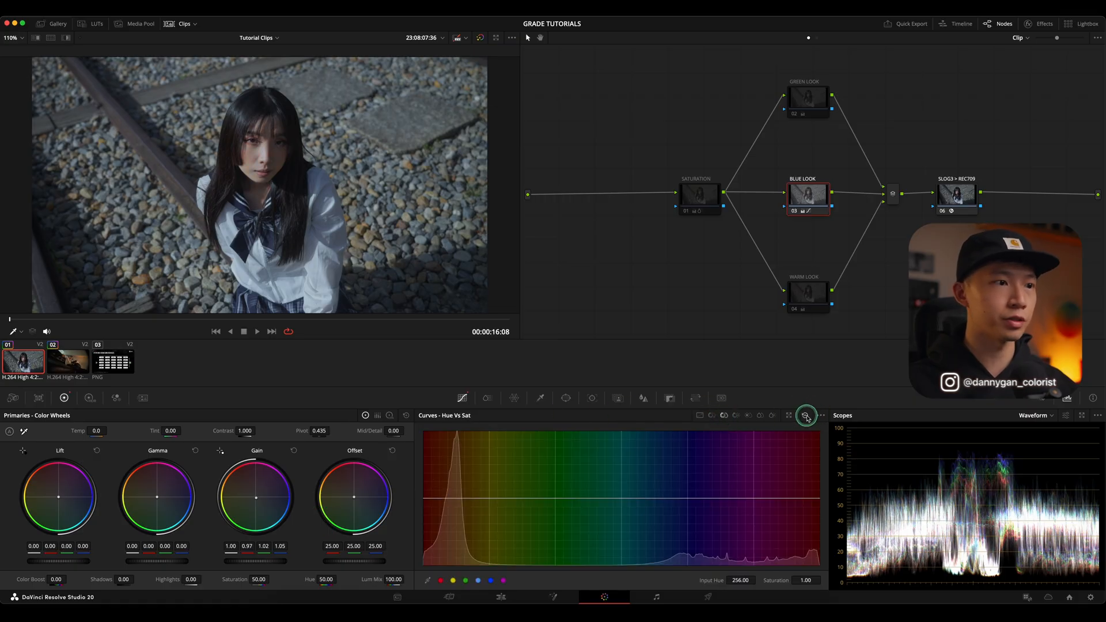
click(795, 216)
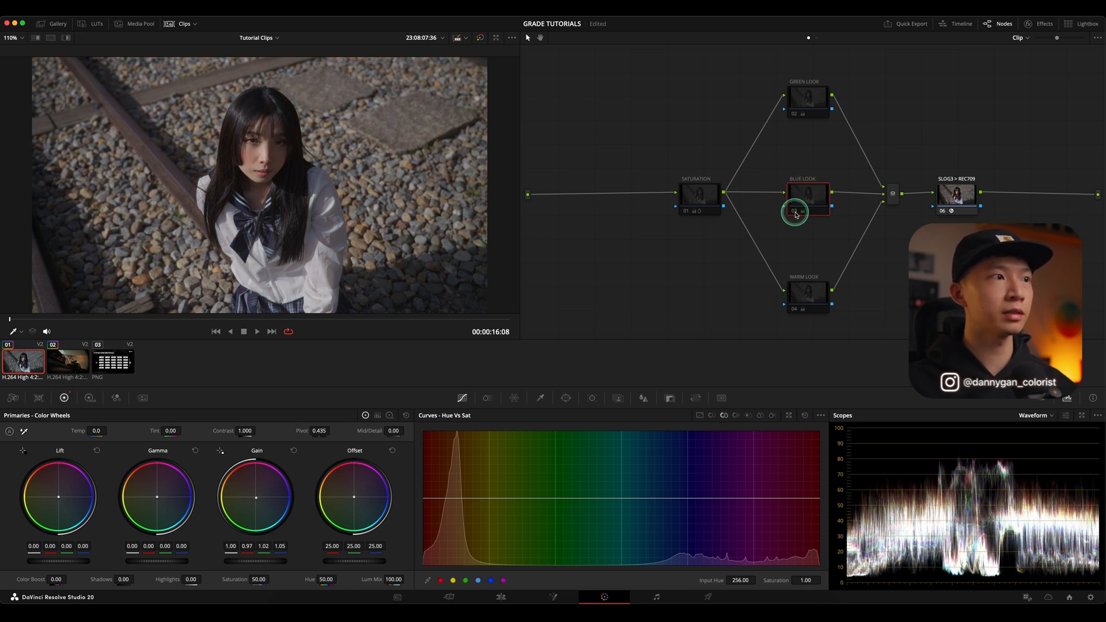
click(795, 210)
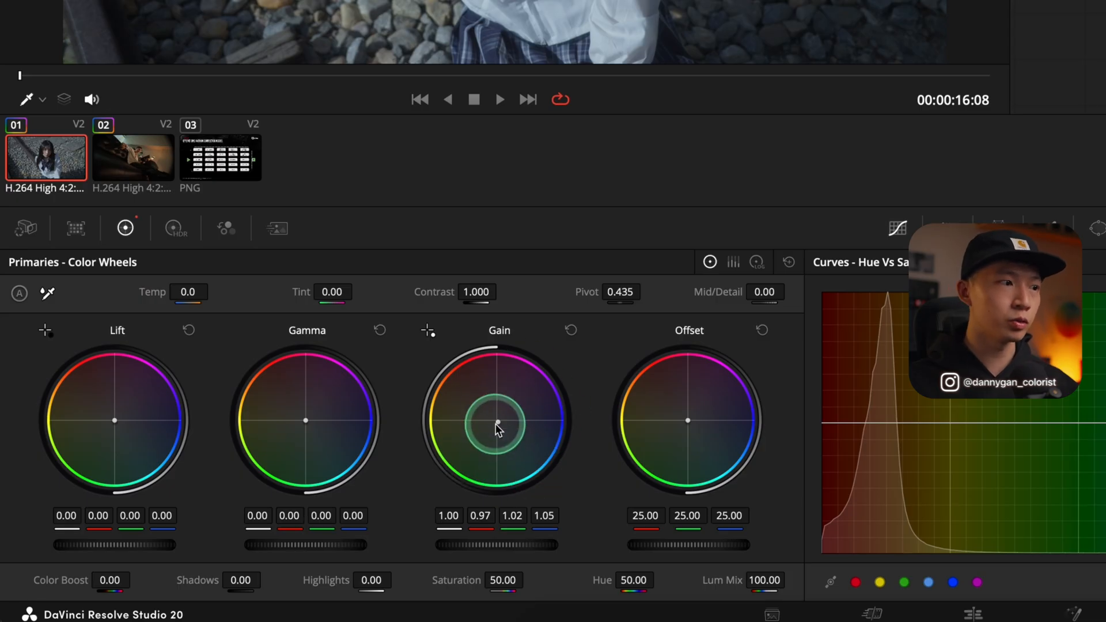
drag(497, 423, 547, 402)
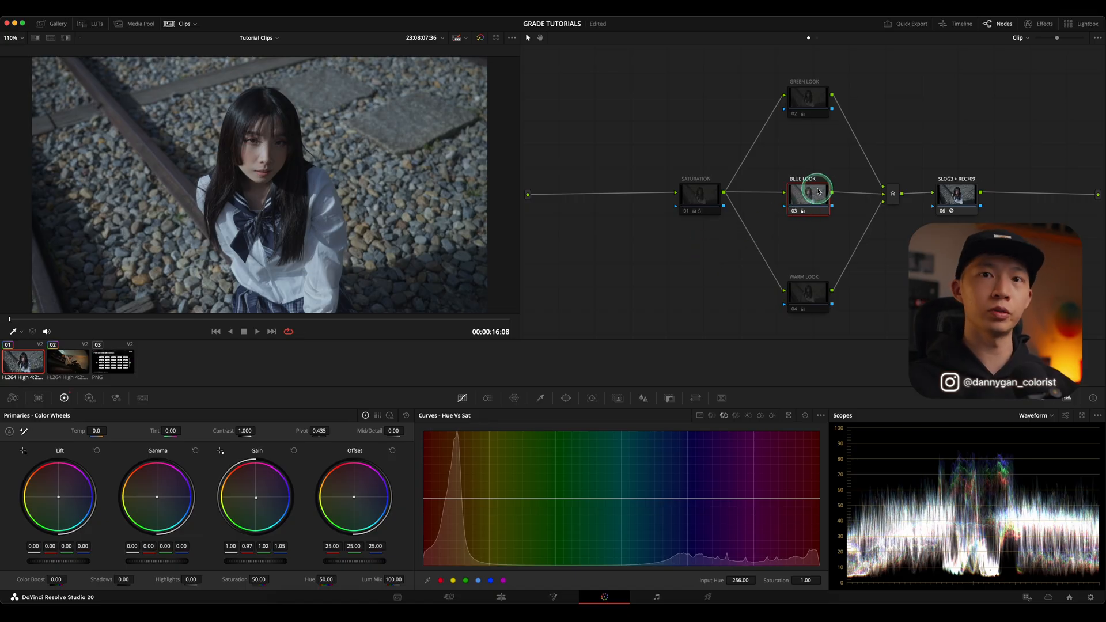
mouse_move(802, 207)
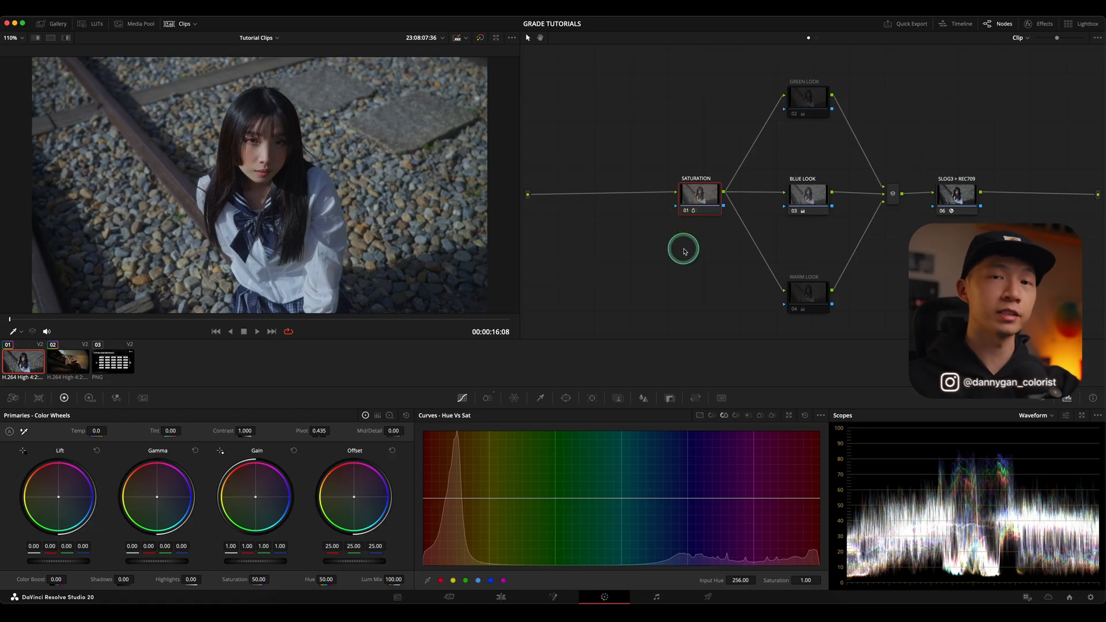
Select the Saturation node and set its ColorSlice saturation to 1.25
click(807, 194)
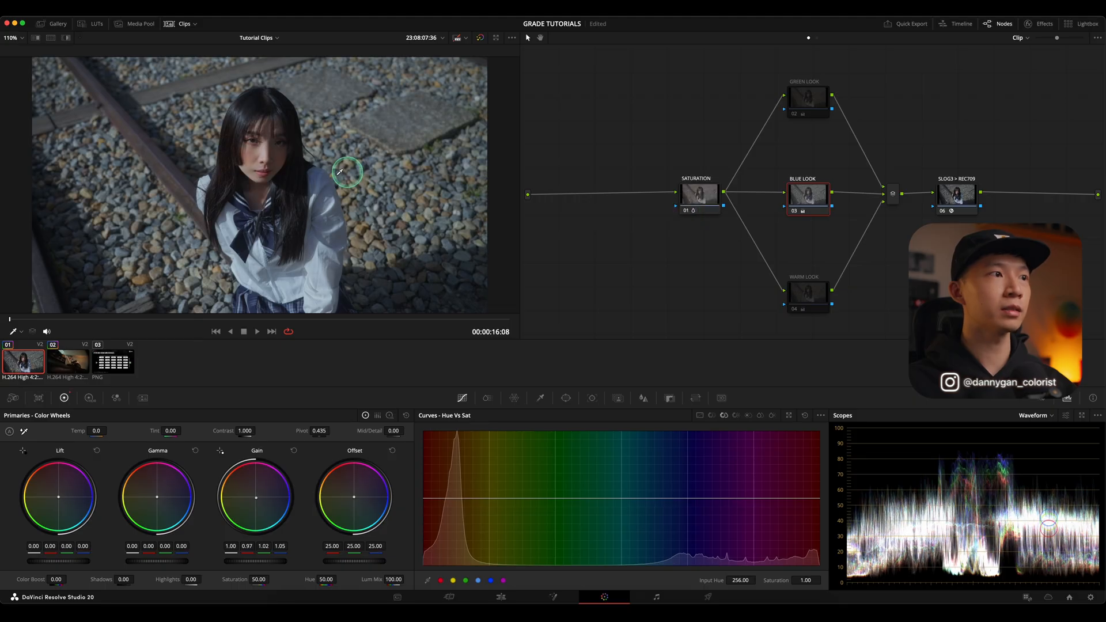
mouse_move(513, 166)
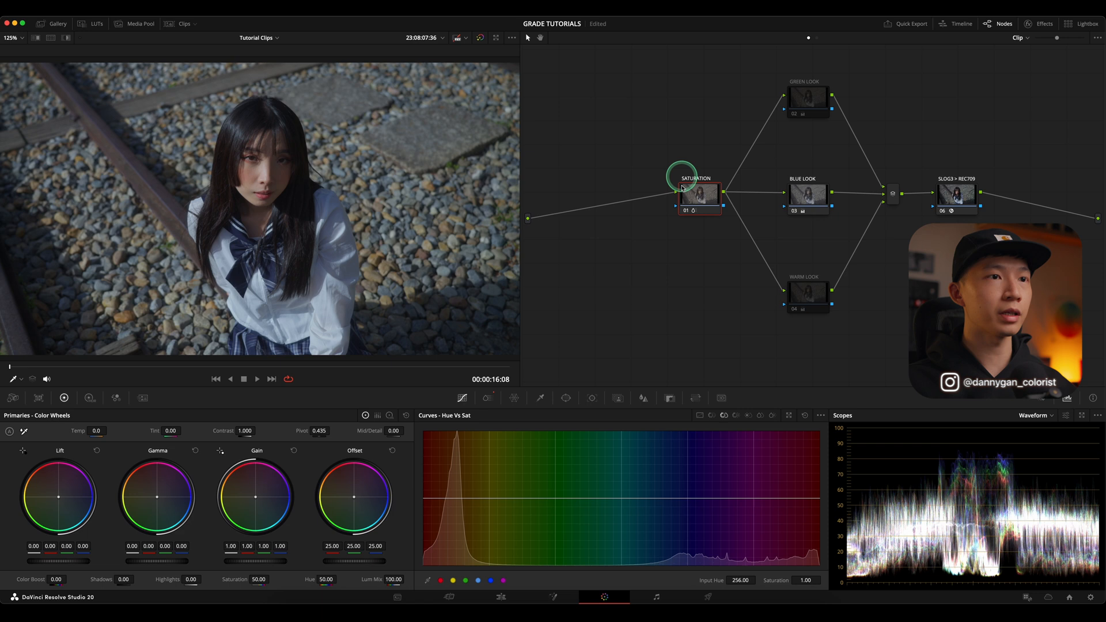
click(487, 397)
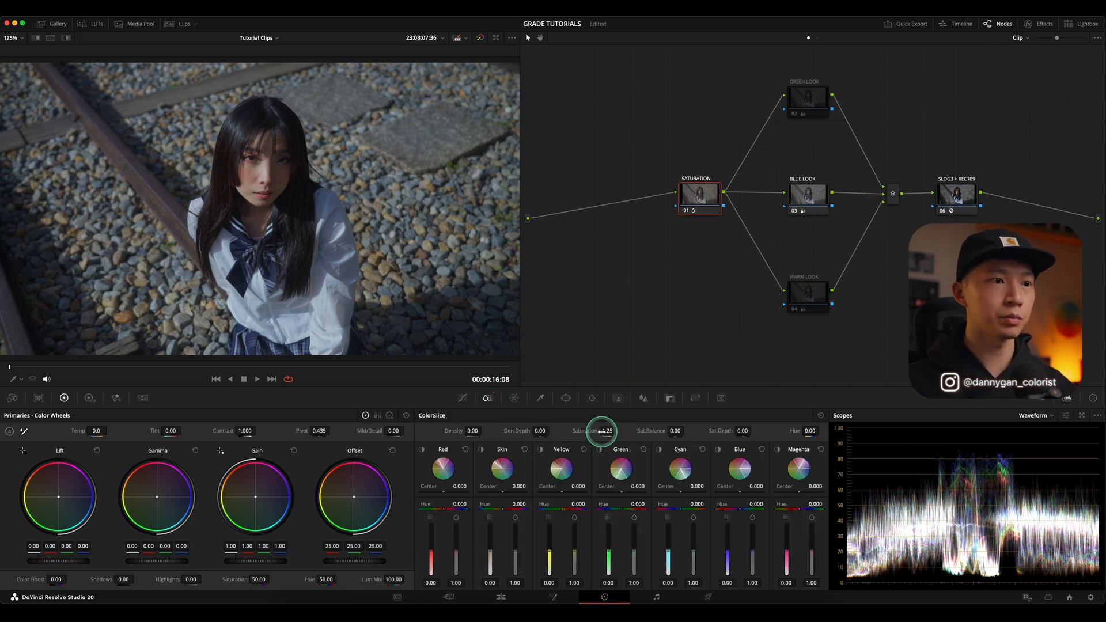
drag(600, 430, 619, 431)
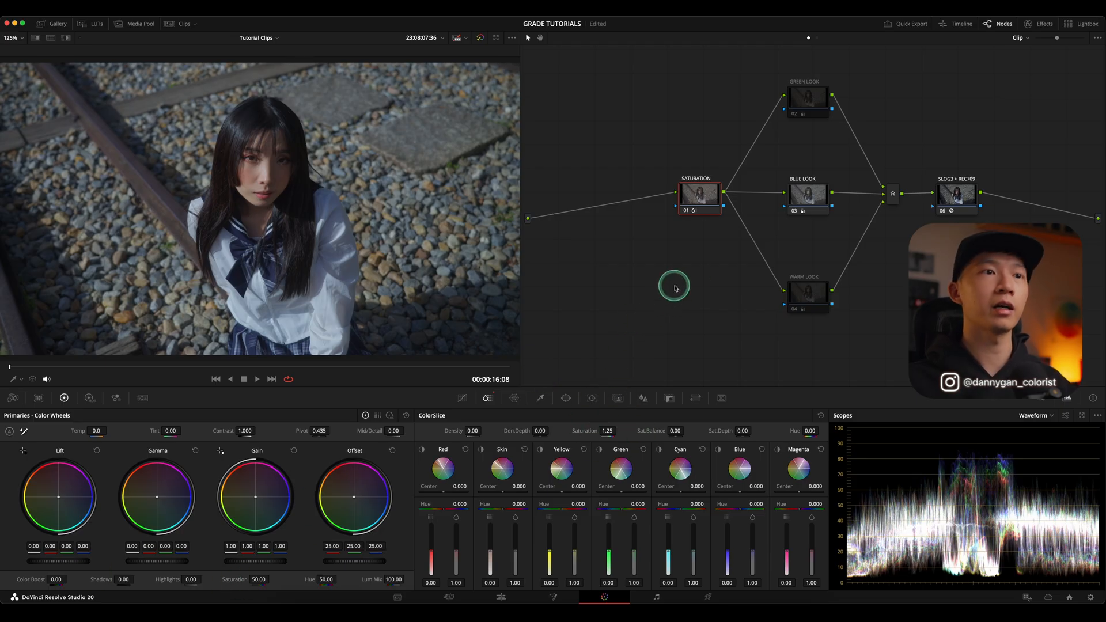
mouse_move(825, 248)
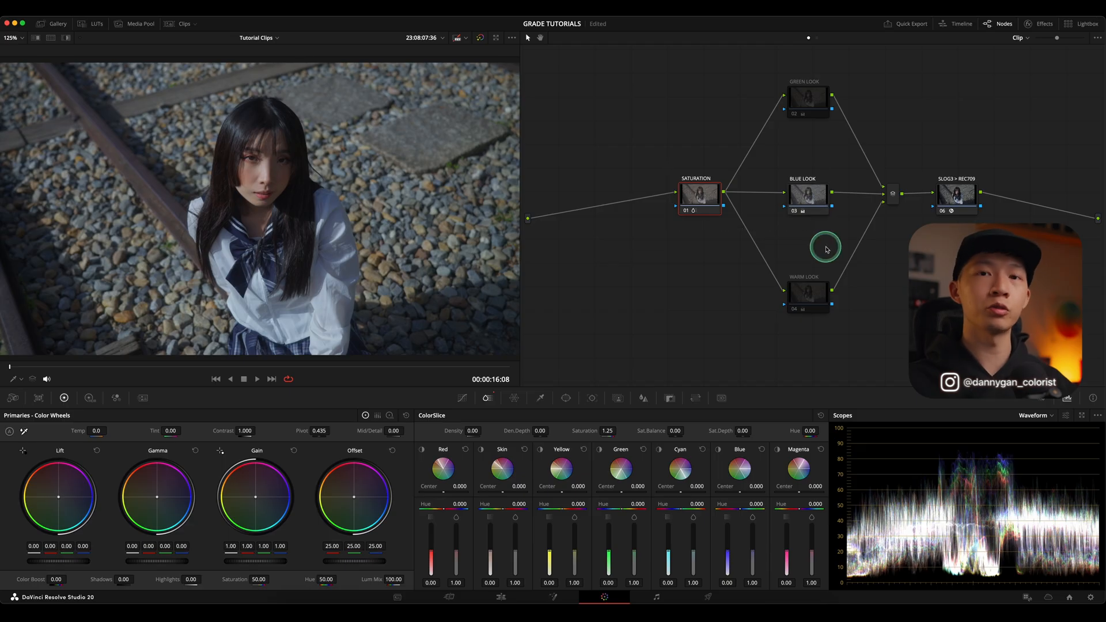
mouse_move(814, 254)
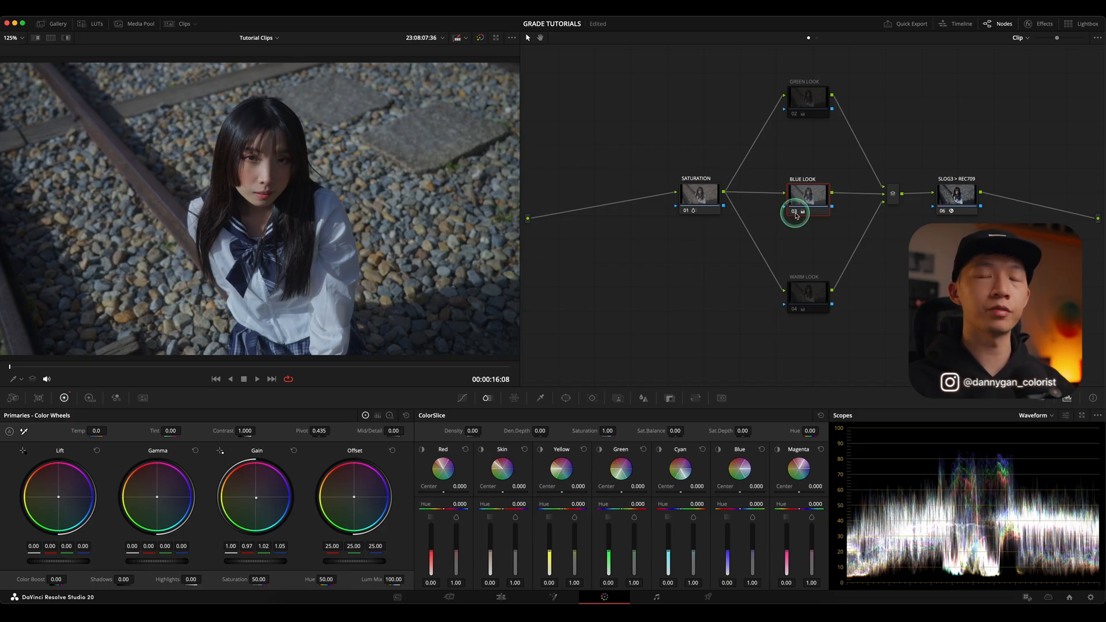
click(808, 97)
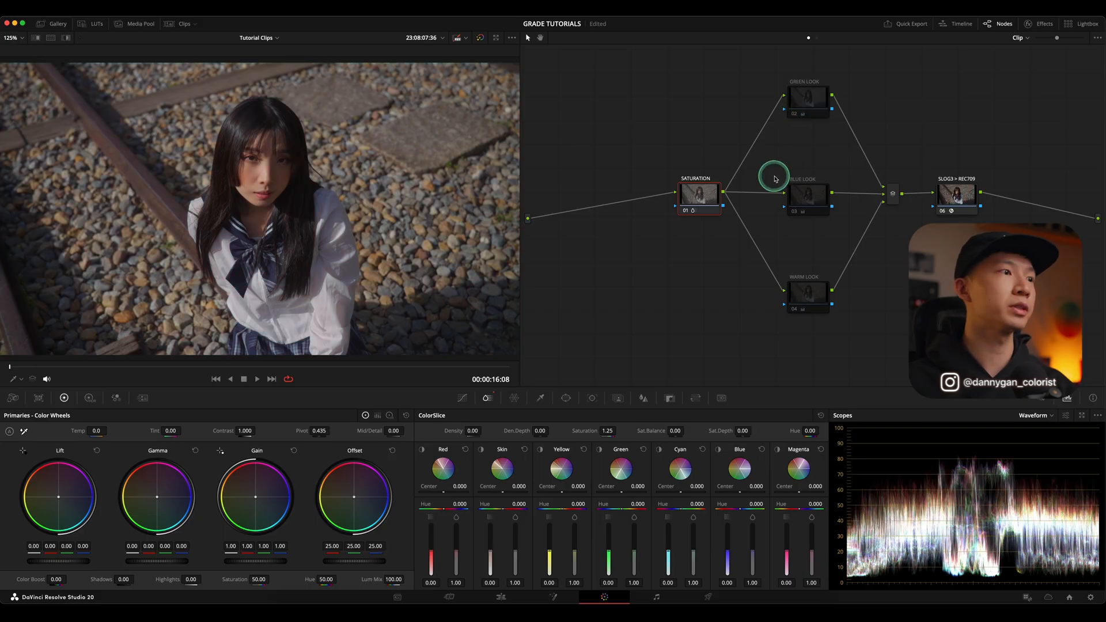
mouse_move(332, 453)
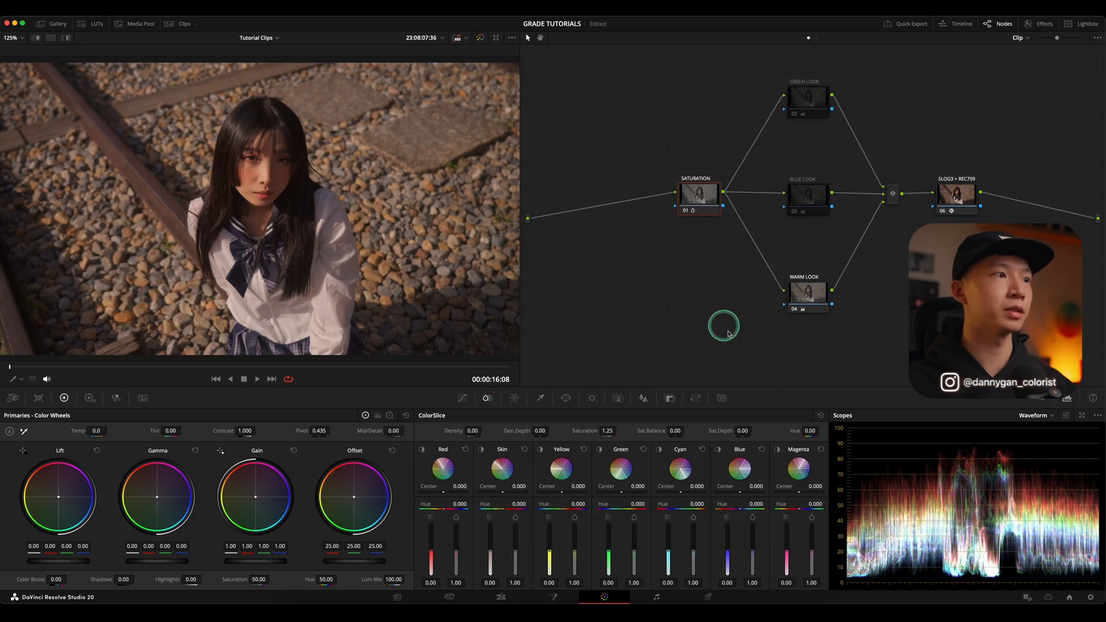
mouse_move(819, 345)
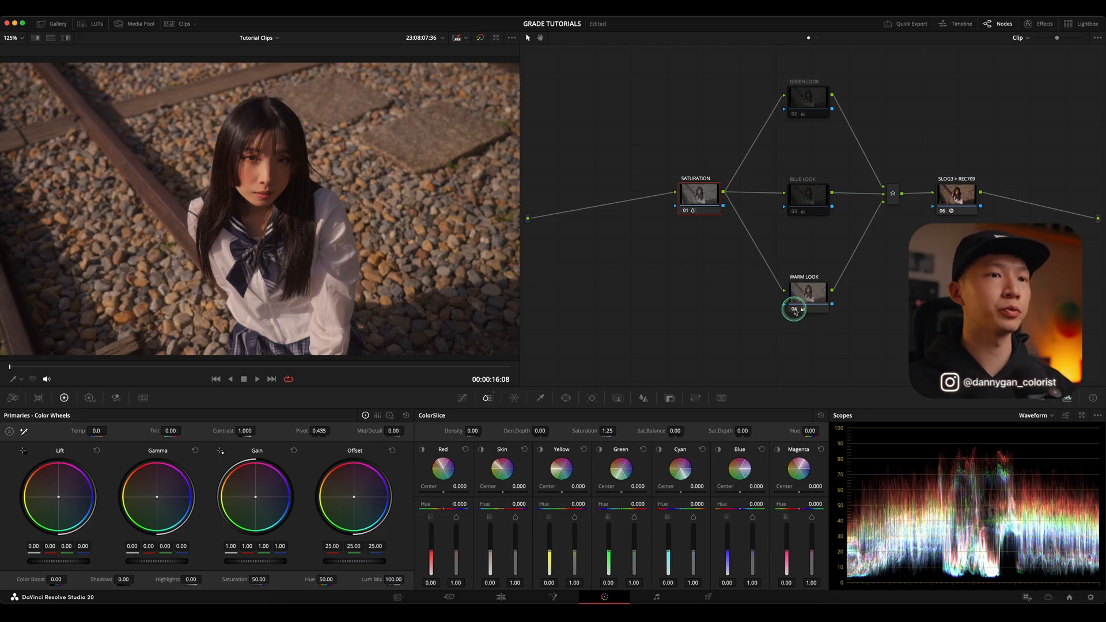
click(806, 194)
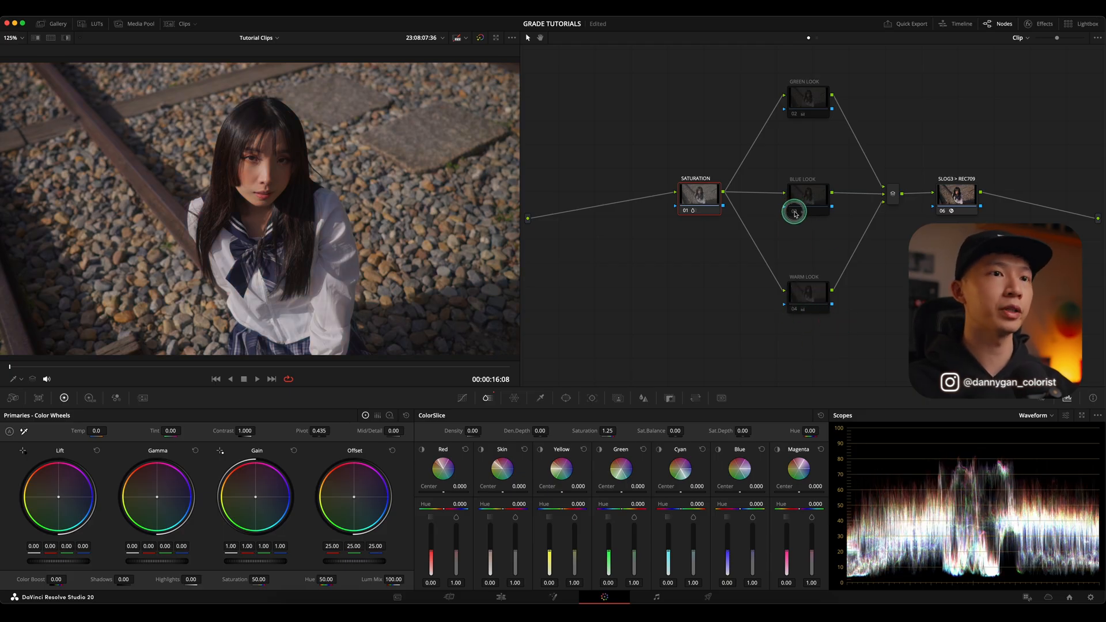
click(807, 192)
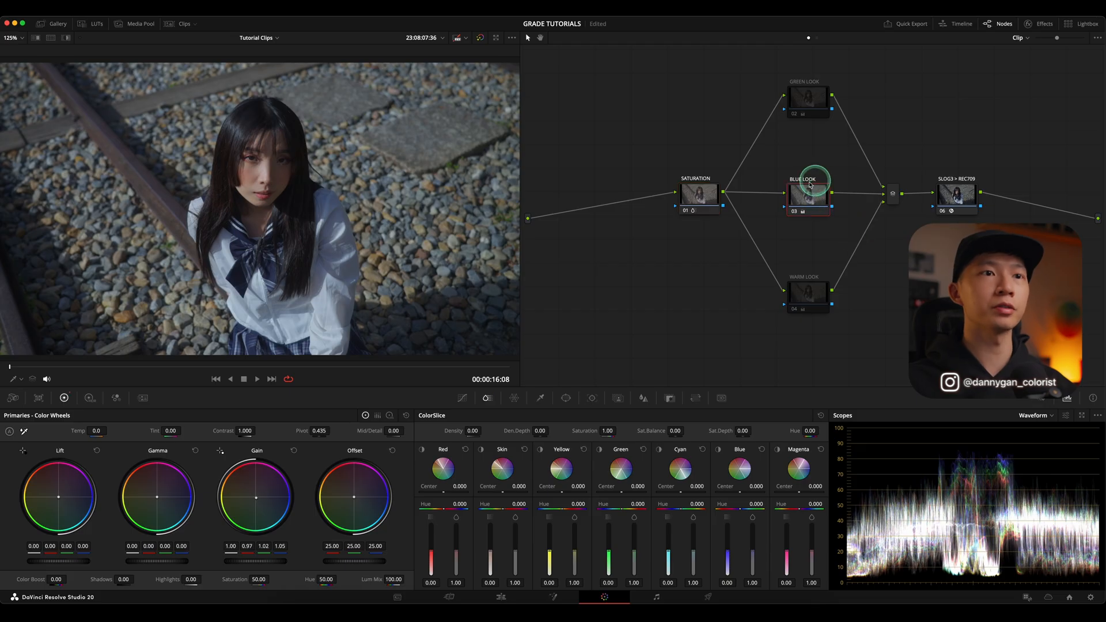
click(697, 194)
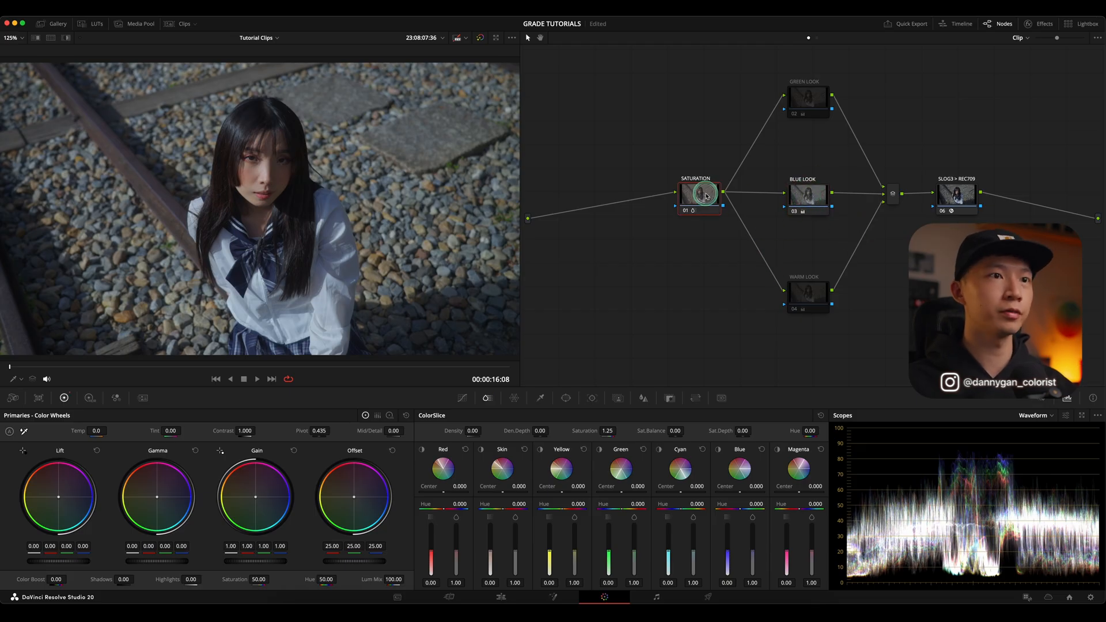
mouse_move(326, 205)
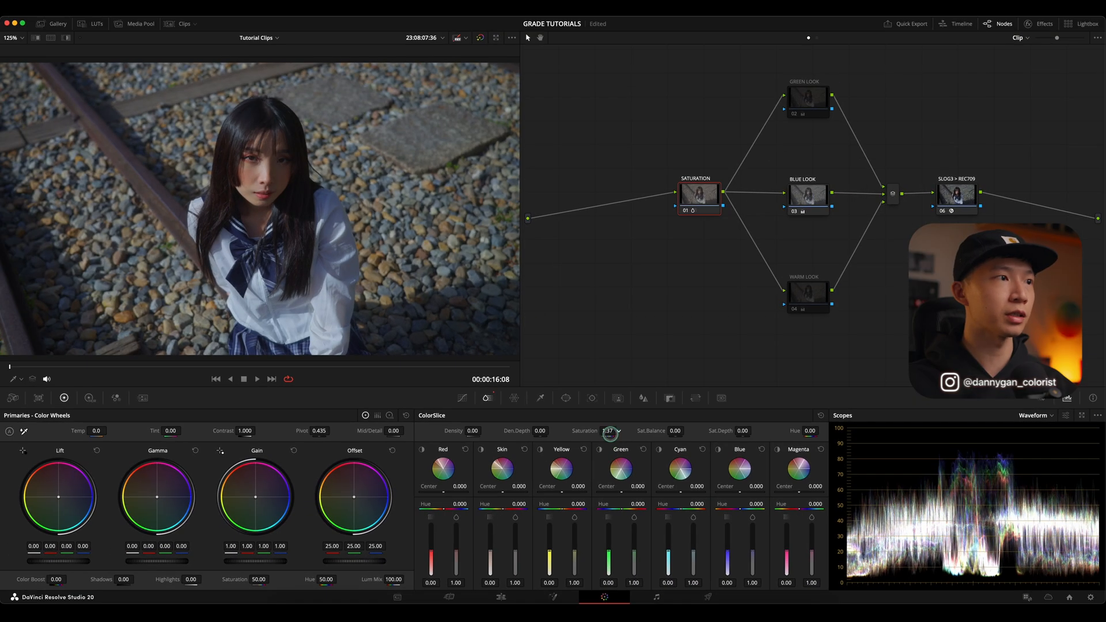
Fine-tune the Saturation node's saturation value and show the Window palette
drag(608, 434, 614, 430)
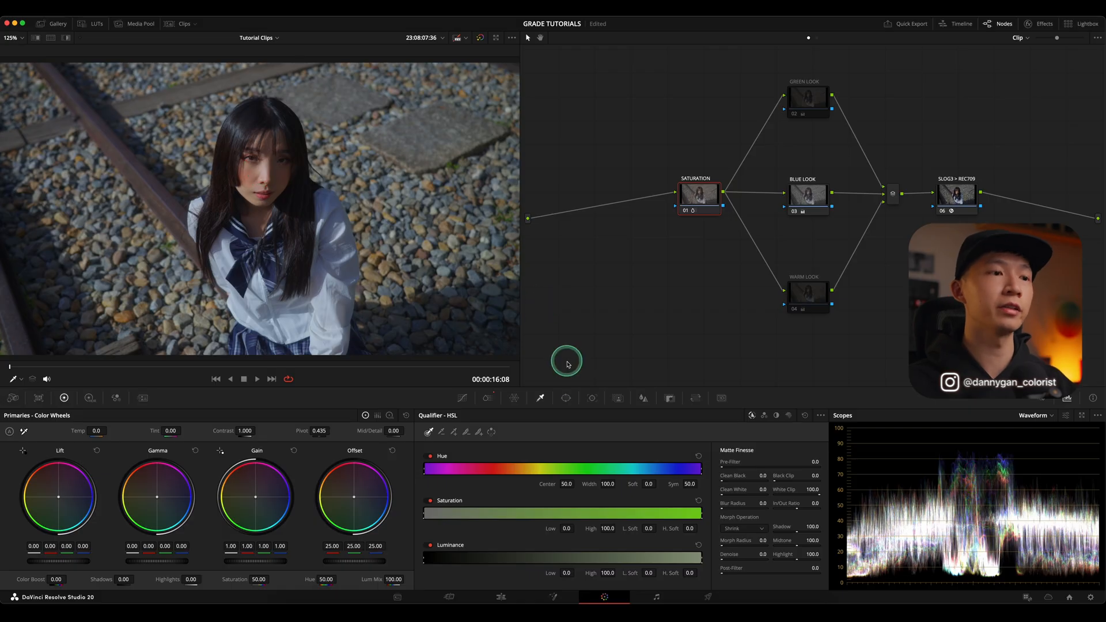
click(565, 398)
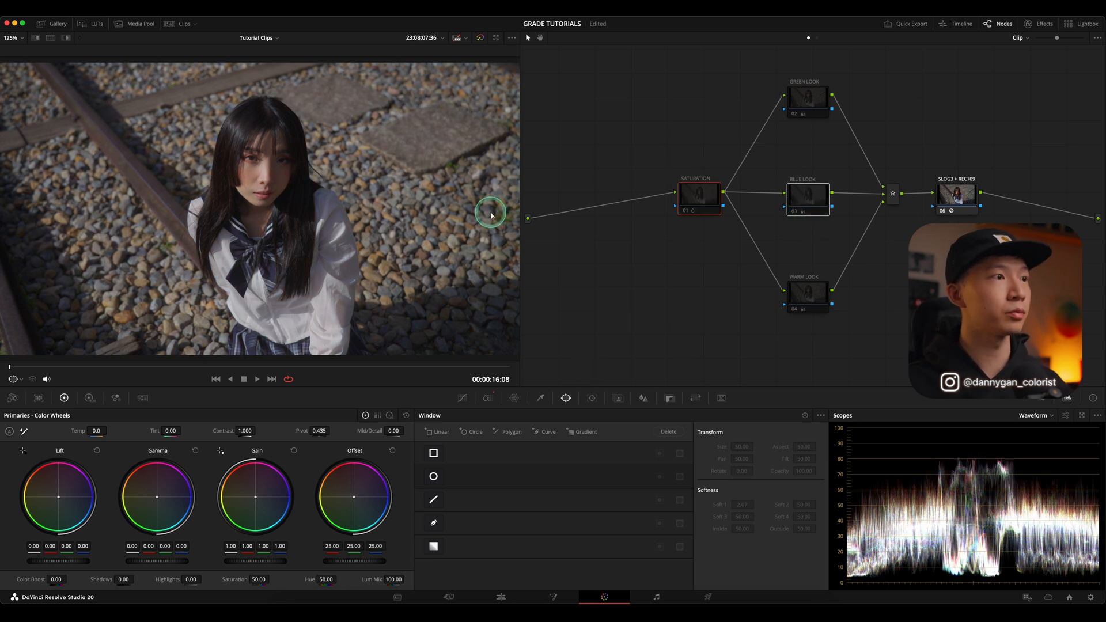
mouse_move(654, 289)
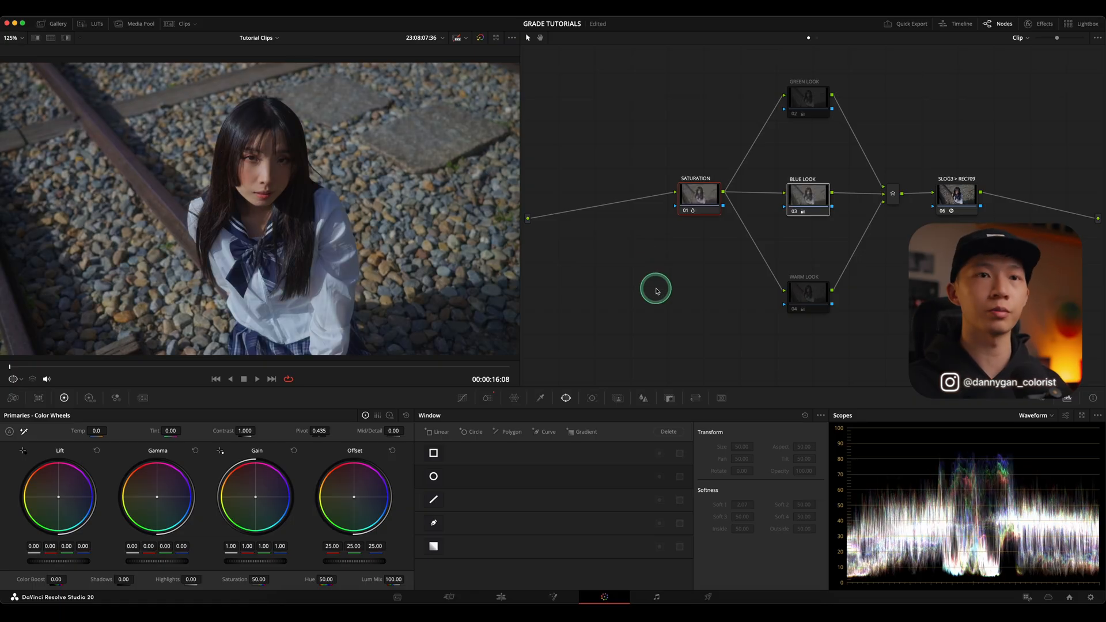
mouse_move(663, 311)
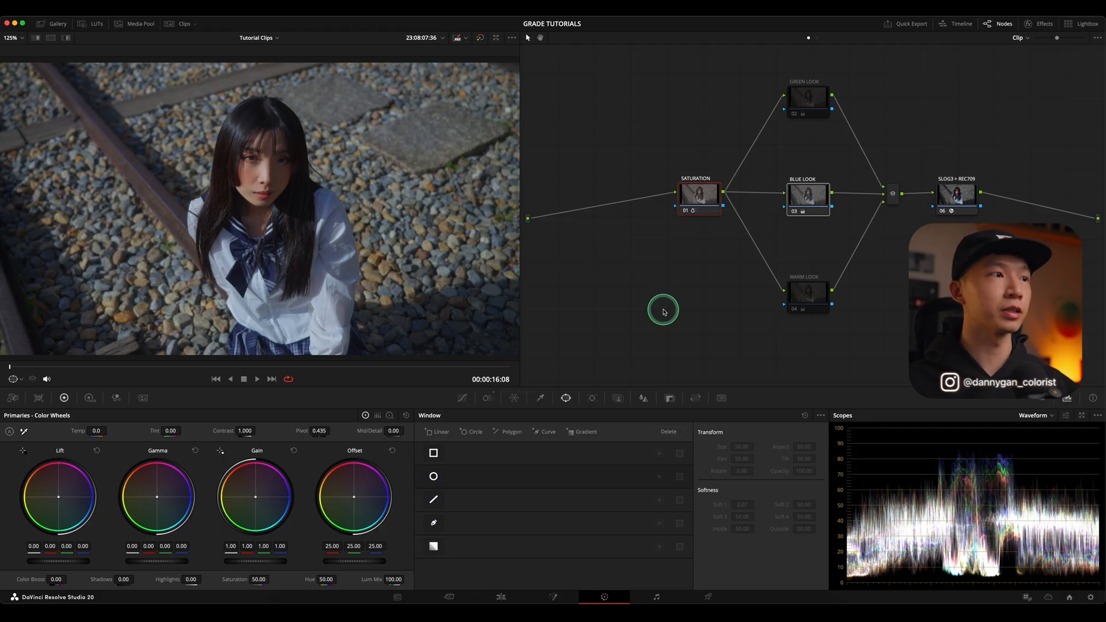
Switch to clip 02 and preview a Gallery PowerGrade's node graph before closing it
click(182, 23)
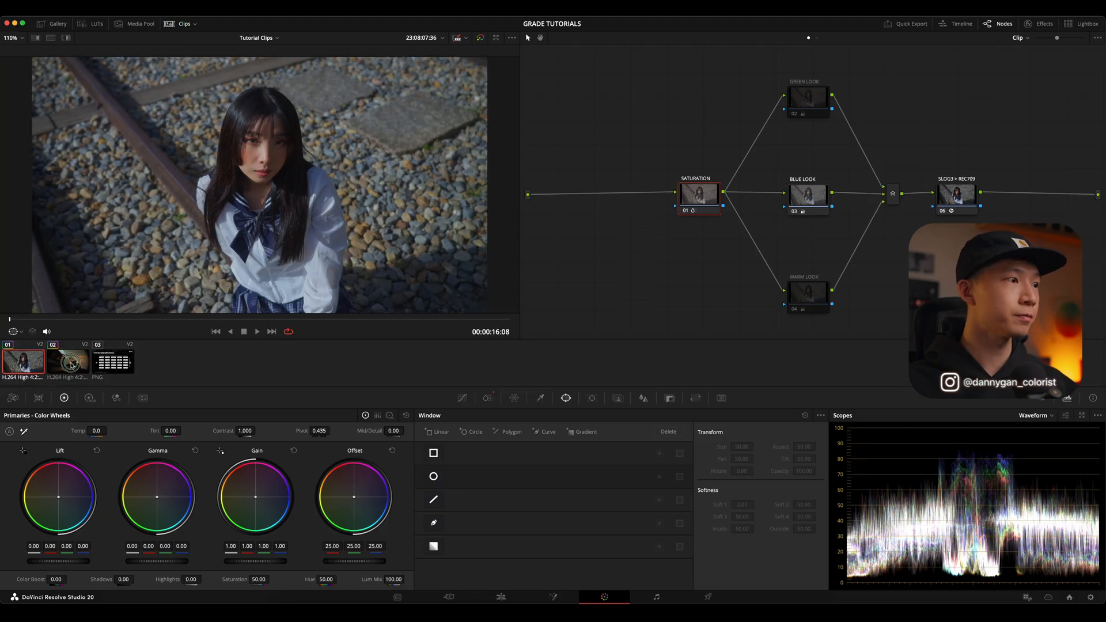
click(68, 361)
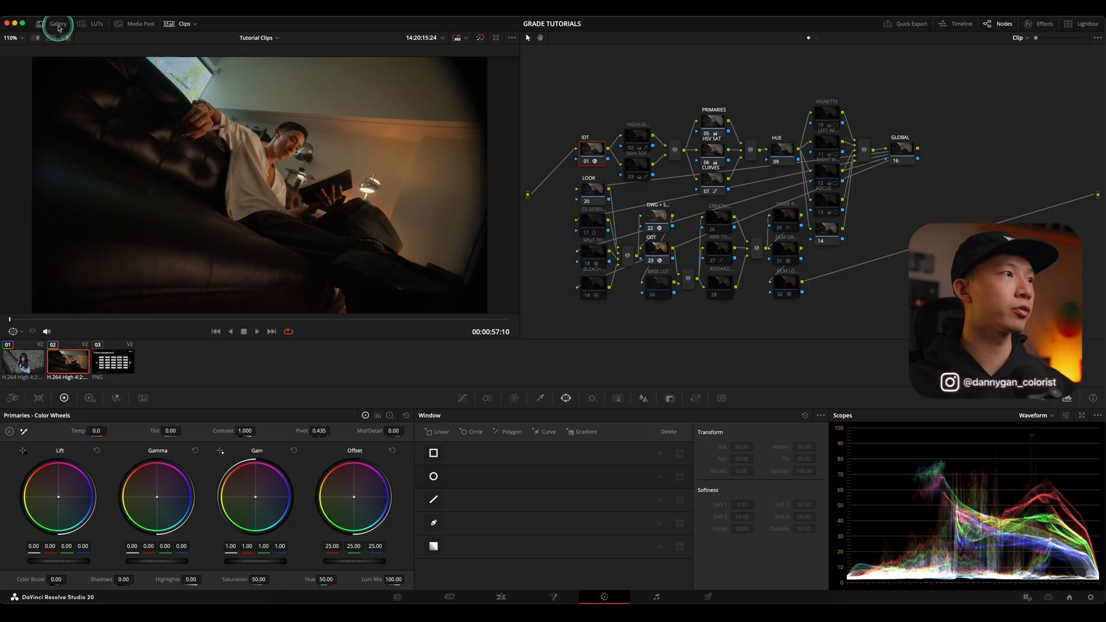
click(58, 23)
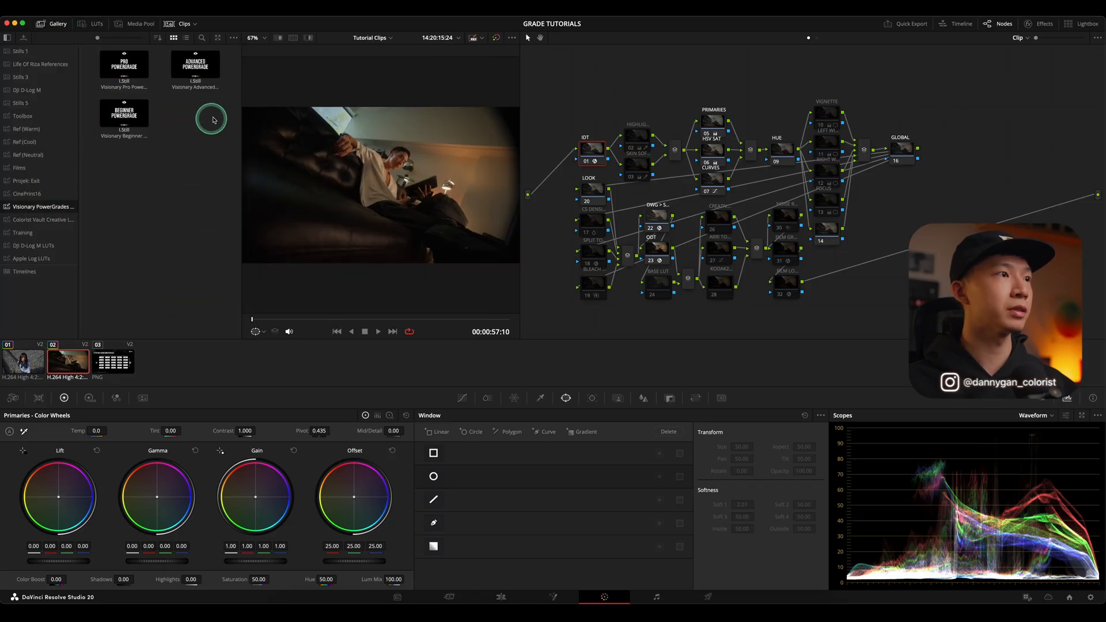
right_click(123, 64)
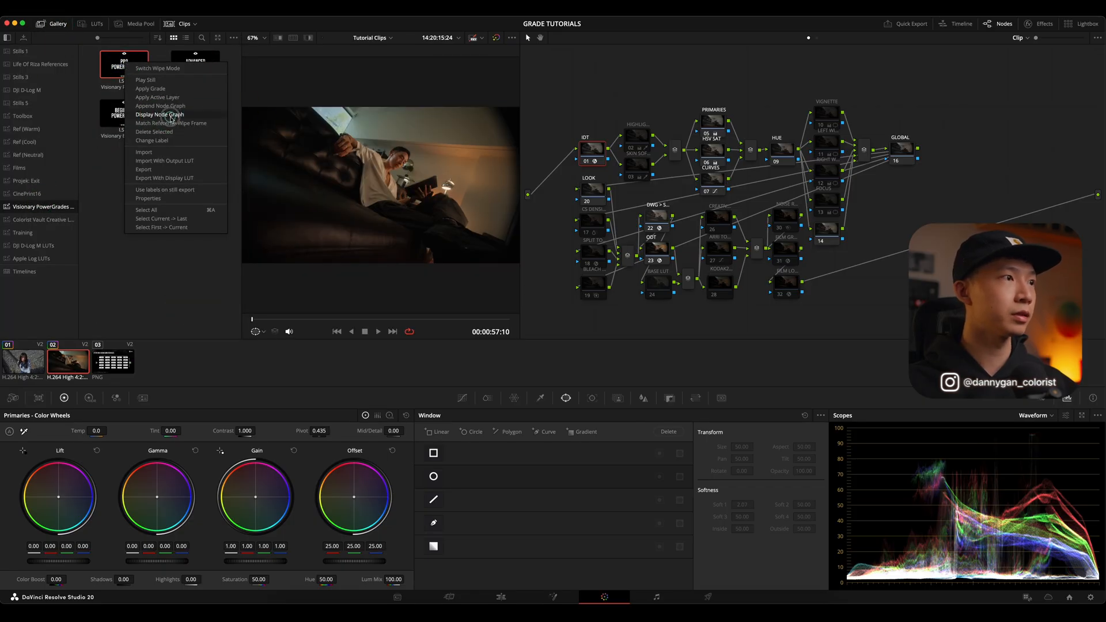
click(159, 114)
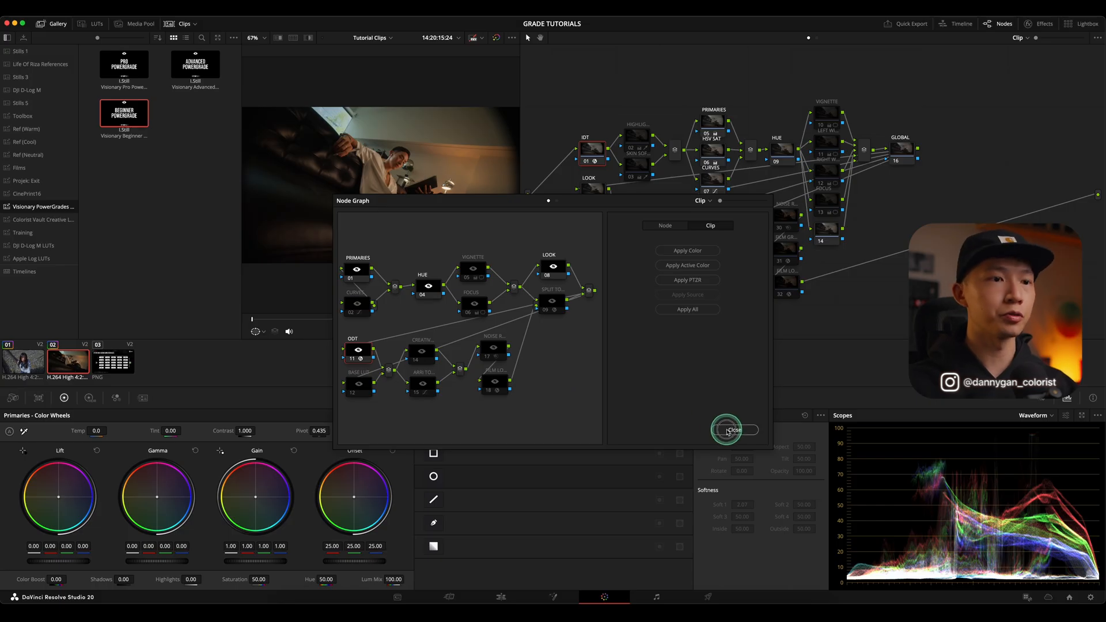
click(736, 430)
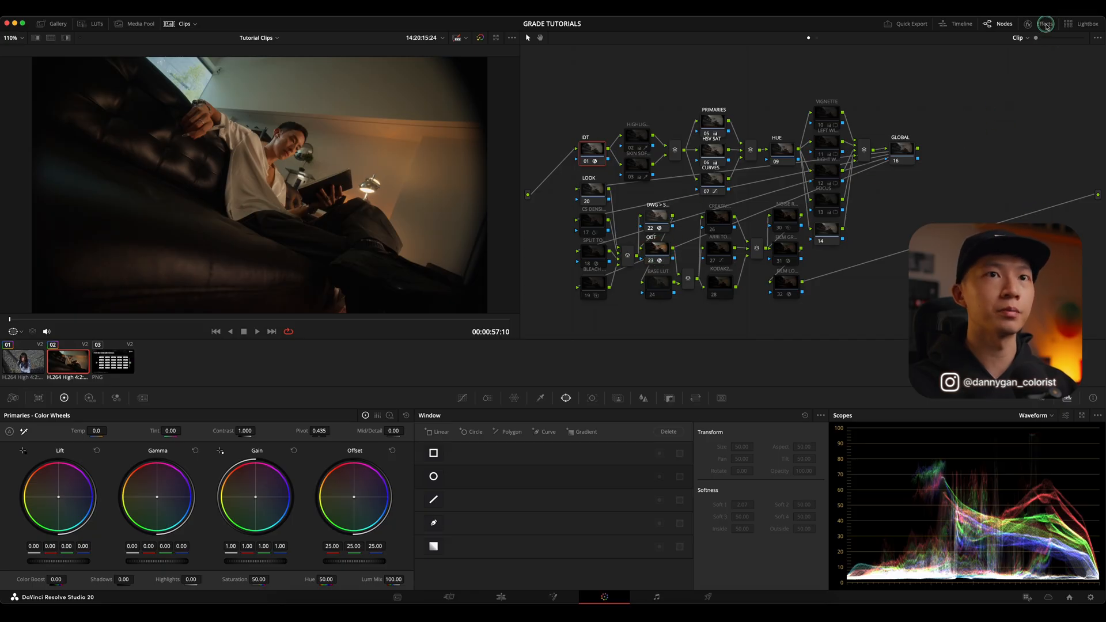
Inspect the color space transform node's settings, then select the Look node
click(622, 215)
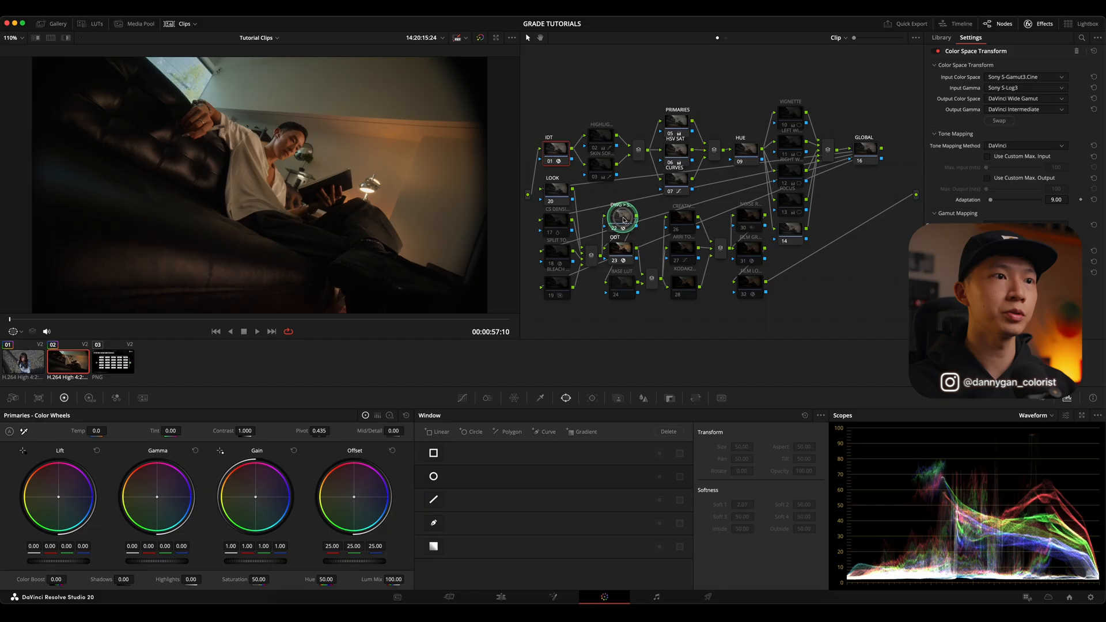
click(621, 249)
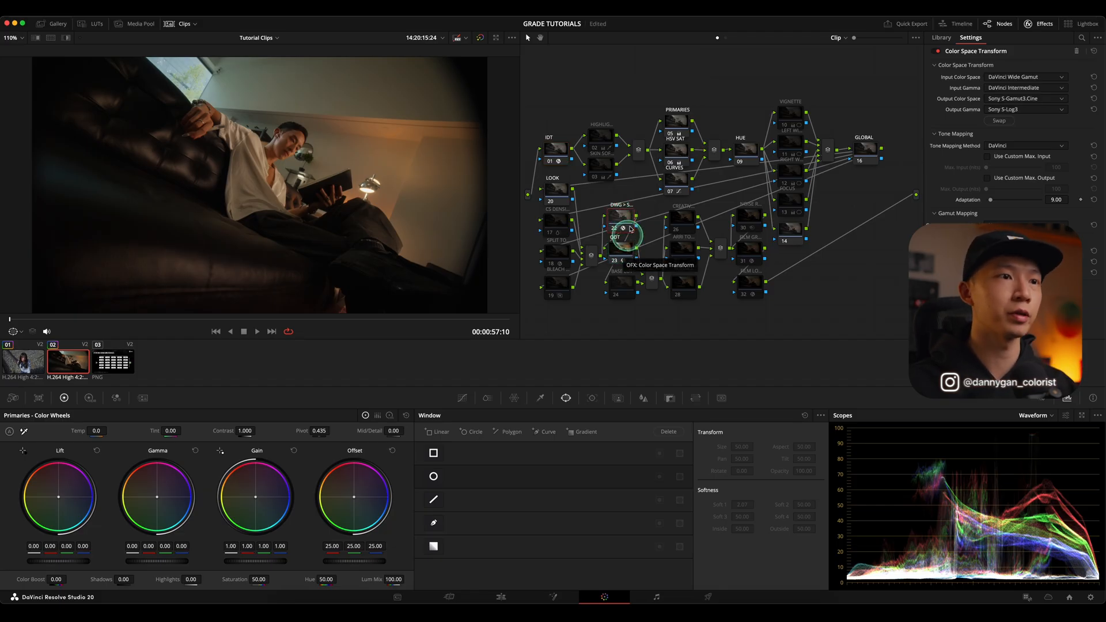
click(998, 120)
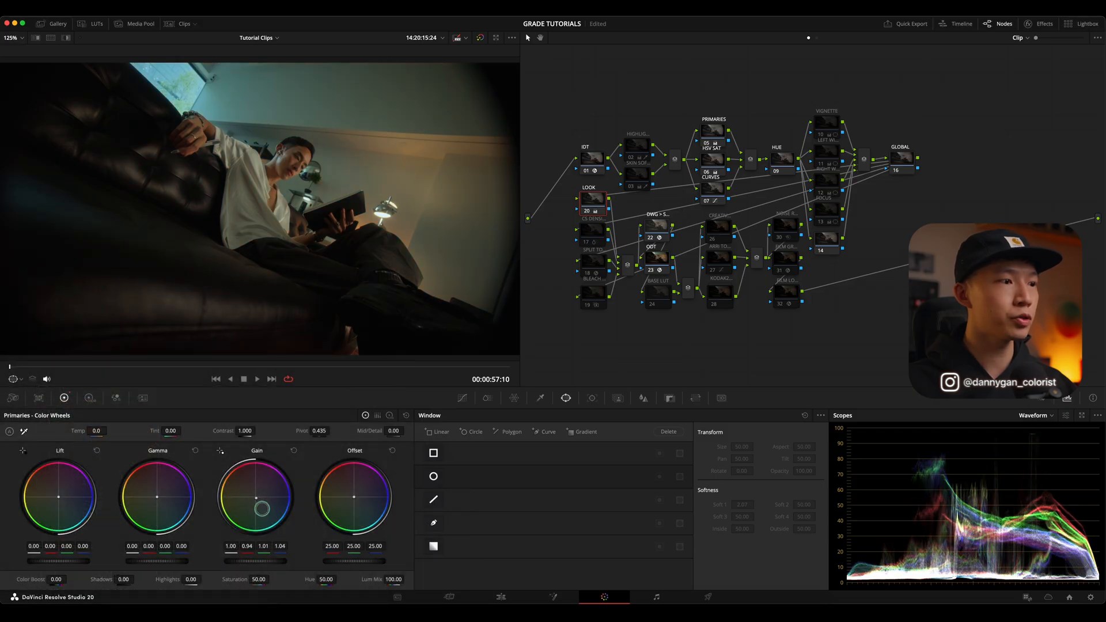
Push the Look node's Gain wheel further toward blue for a strong teal-blue tint
drag(256, 497, 271, 525)
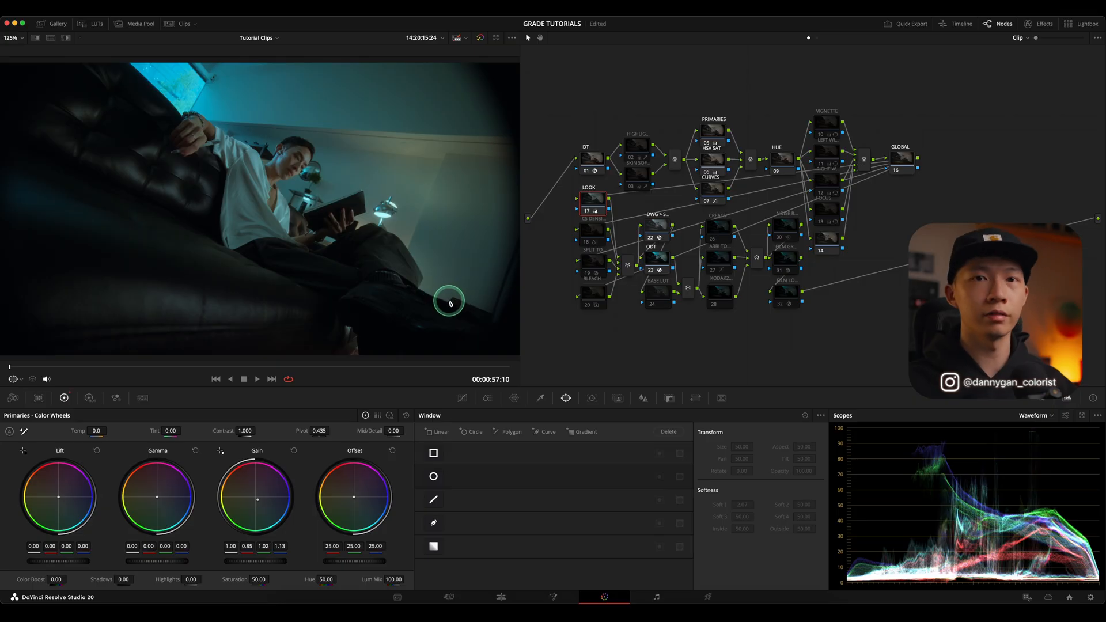
mouse_move(832, 108)
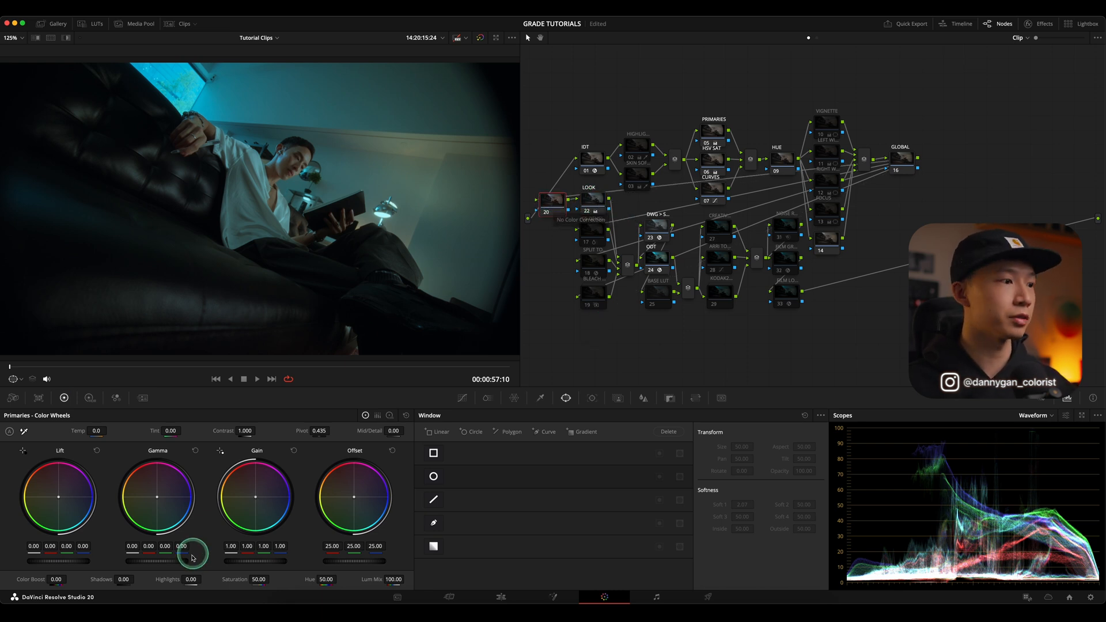
Preview a ColorSlice saturation boost on the new node, then return it to 1.00
click(487, 398)
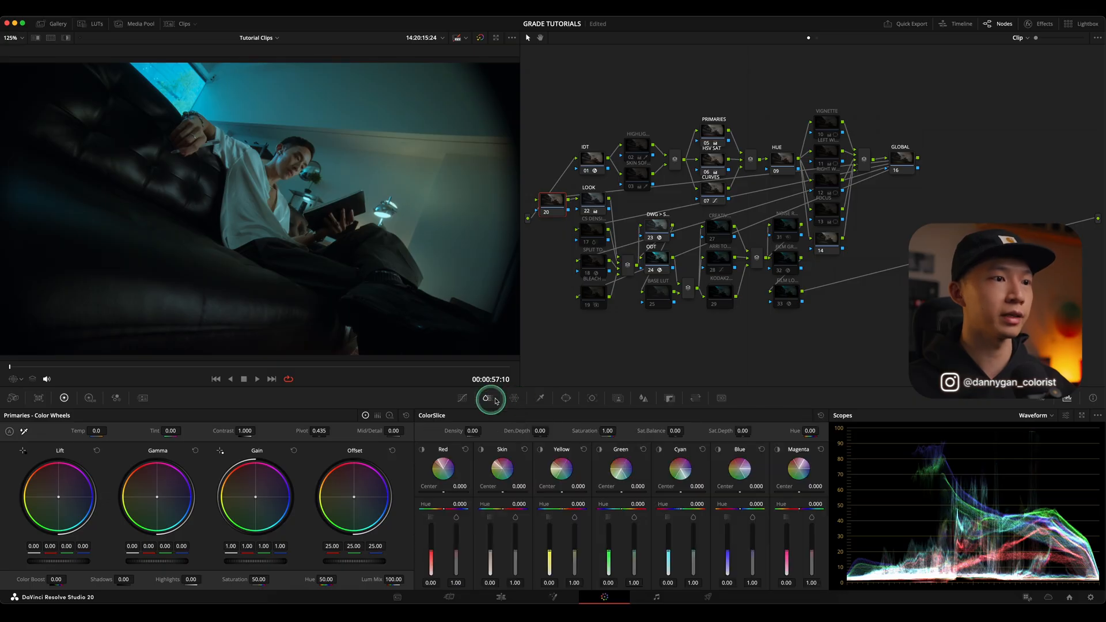
drag(608, 430, 624, 431)
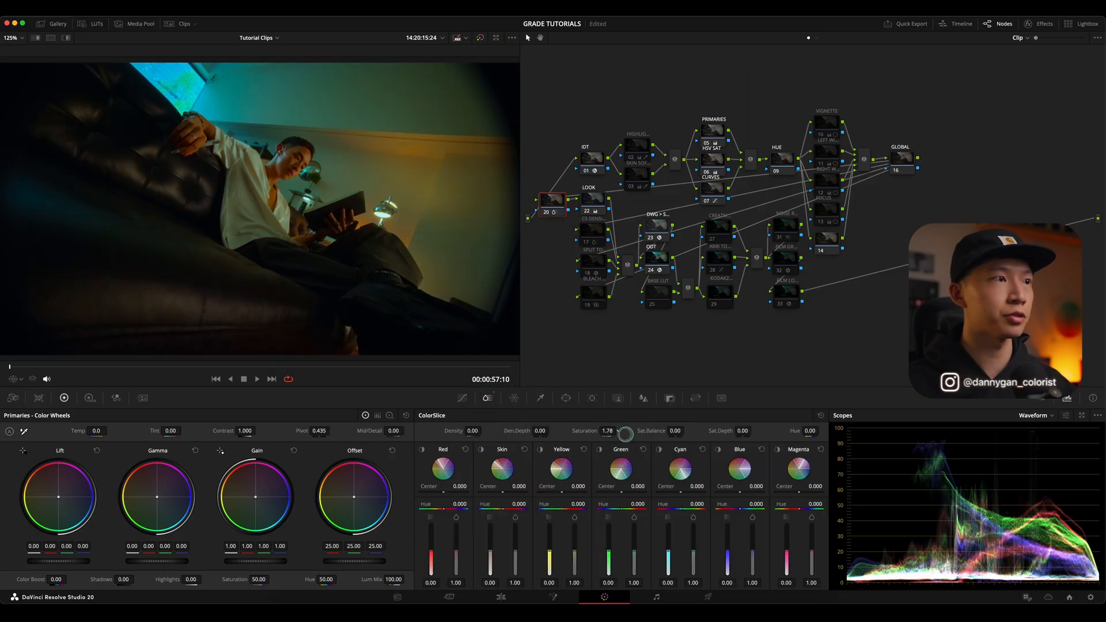
drag(626, 430, 610, 431)
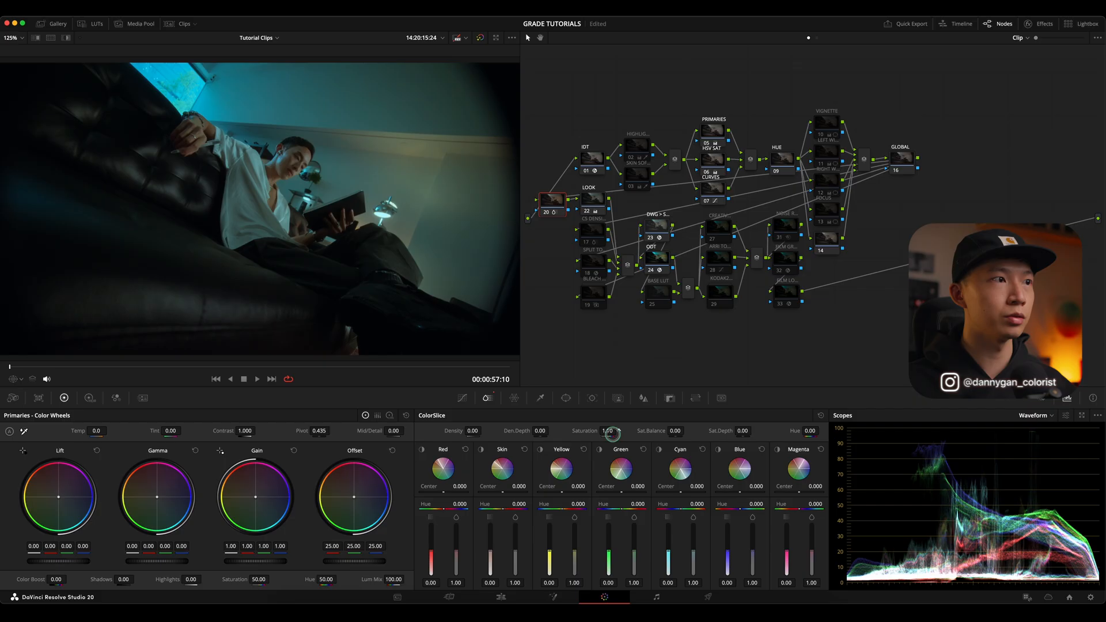
drag(611, 431, 613, 427)
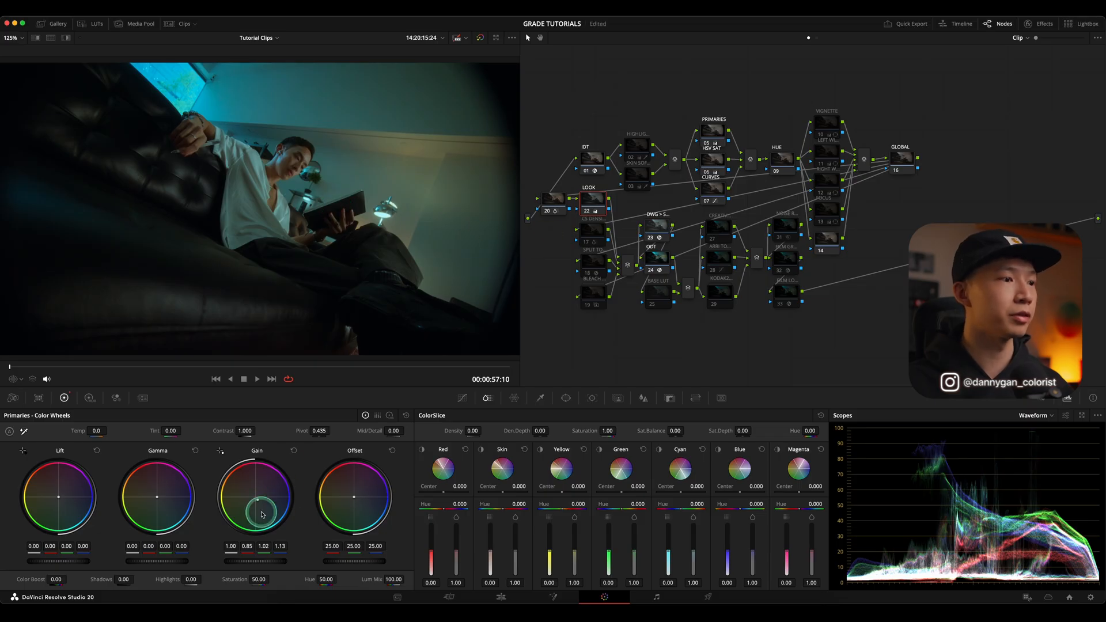
Set ColorSlice Saturation to 1.26, check skin tones on the vectorscope, then return to the waveform
drag(262, 513, 258, 499)
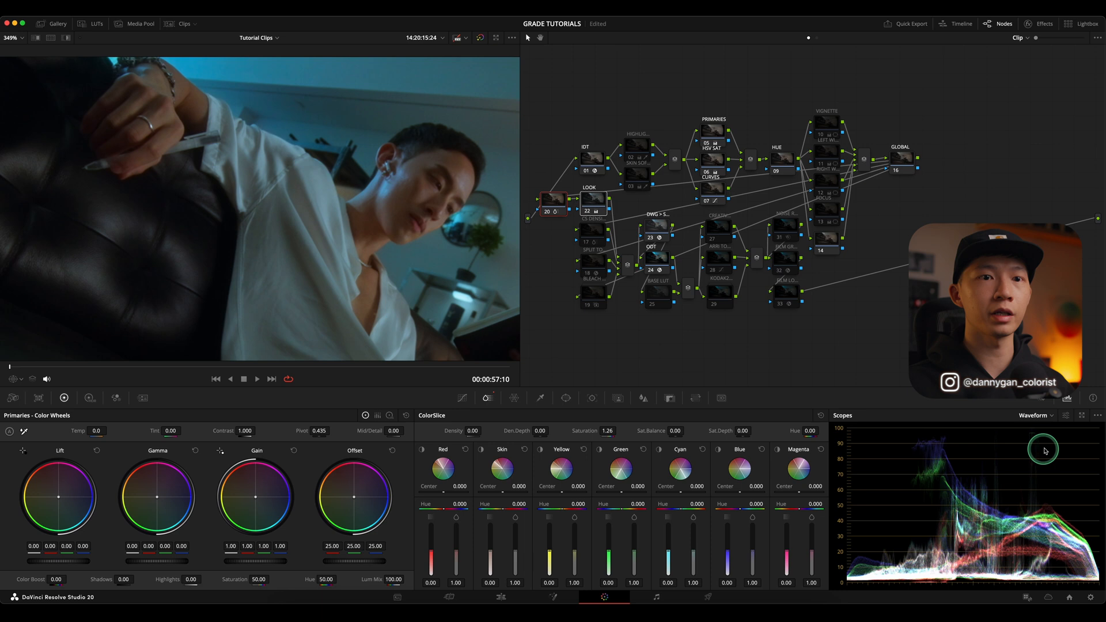
click(1035, 415)
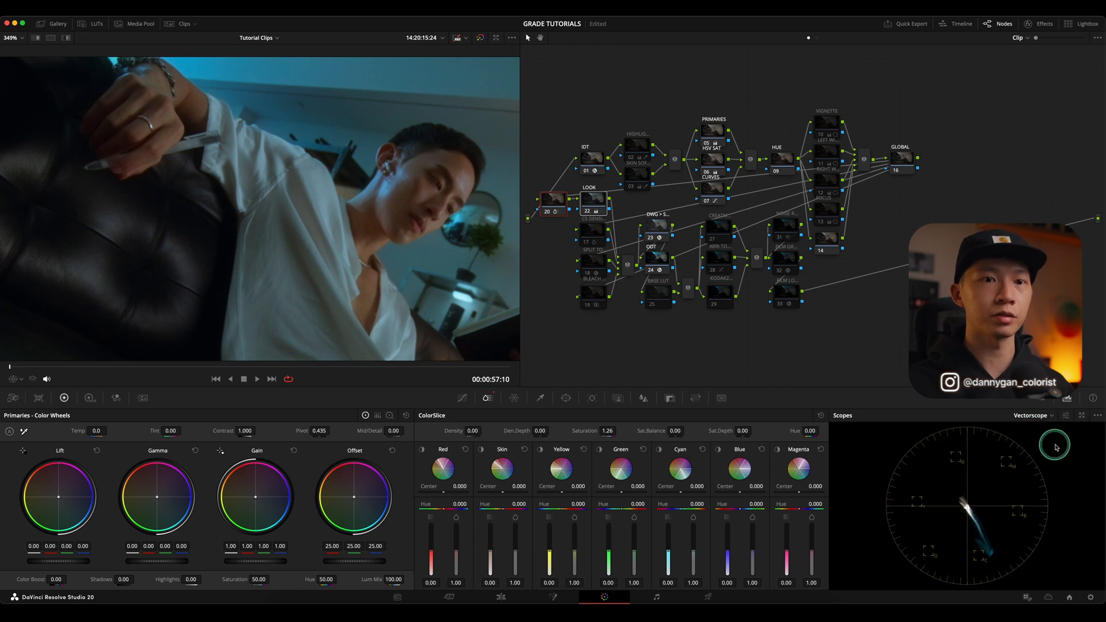
click(1097, 417)
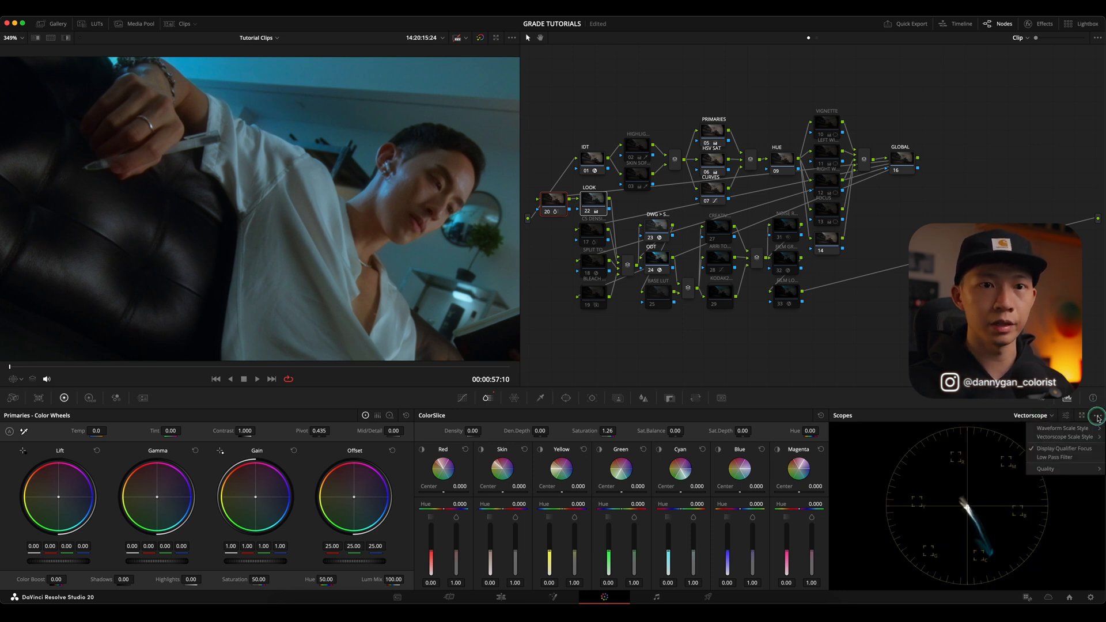
click(1067, 416)
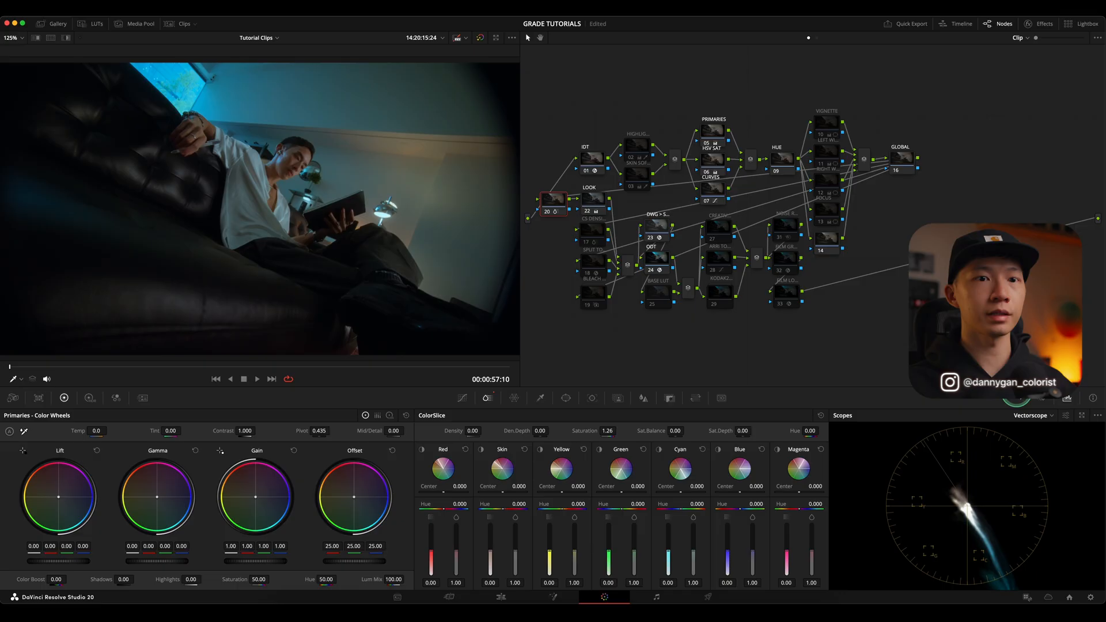
click(1050, 415)
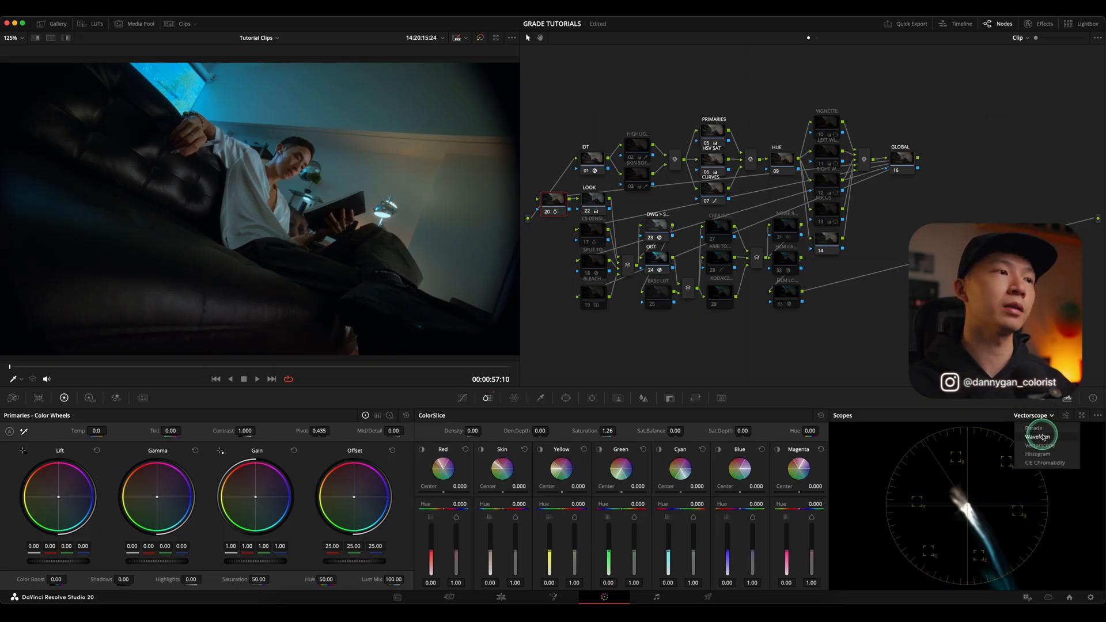
click(1037, 437)
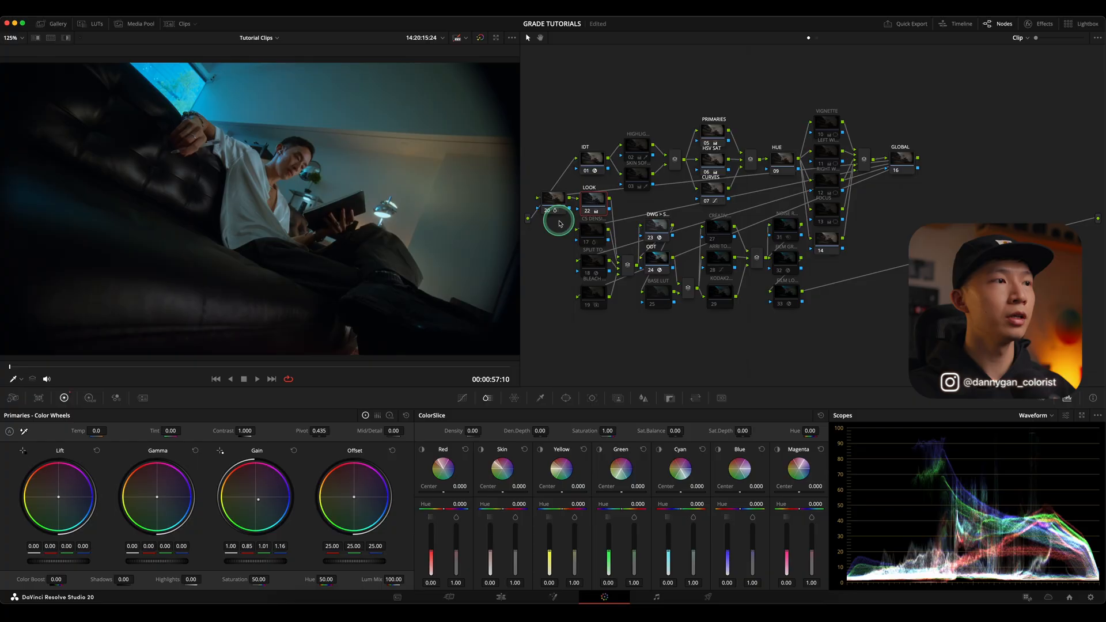
mouse_move(527, 199)
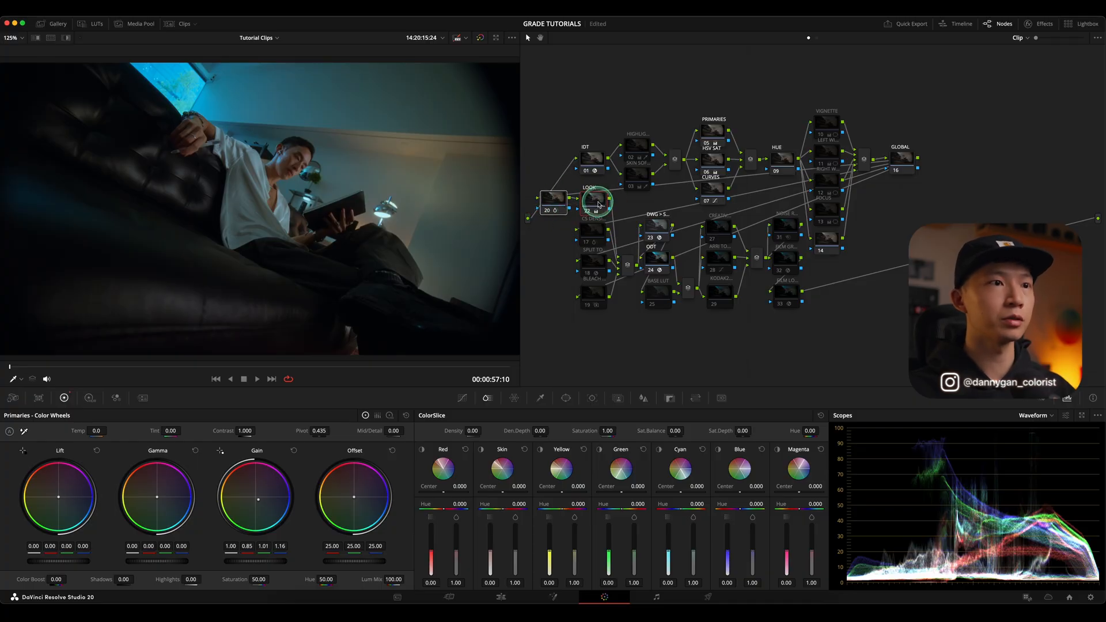
Combine the saturation node and Look node with Create Compound Node
right_click(595, 201)
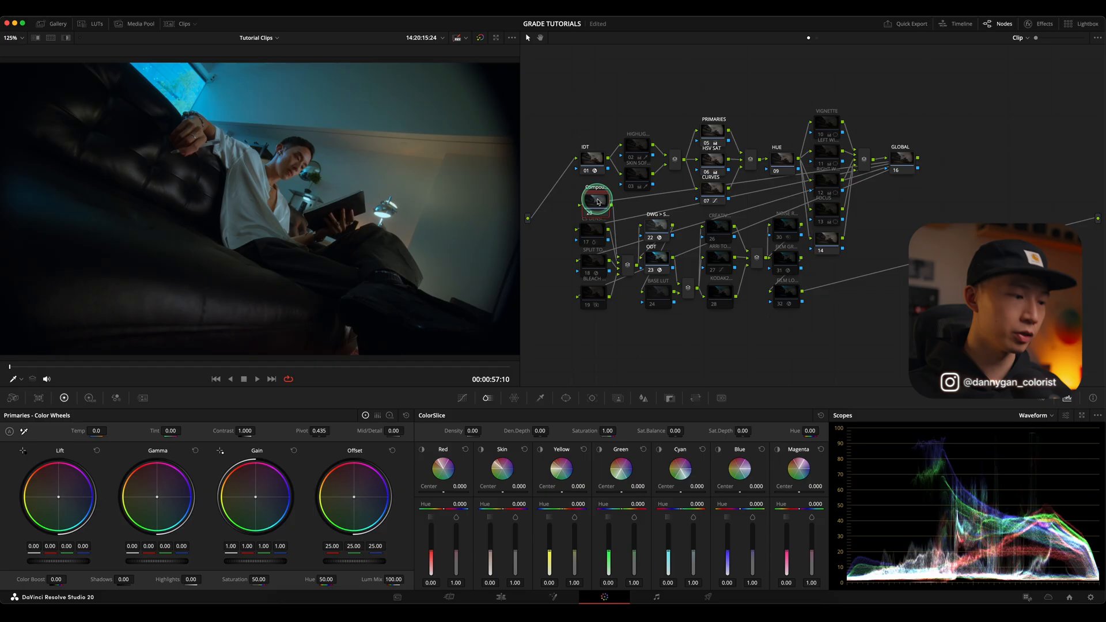
click(595, 194)
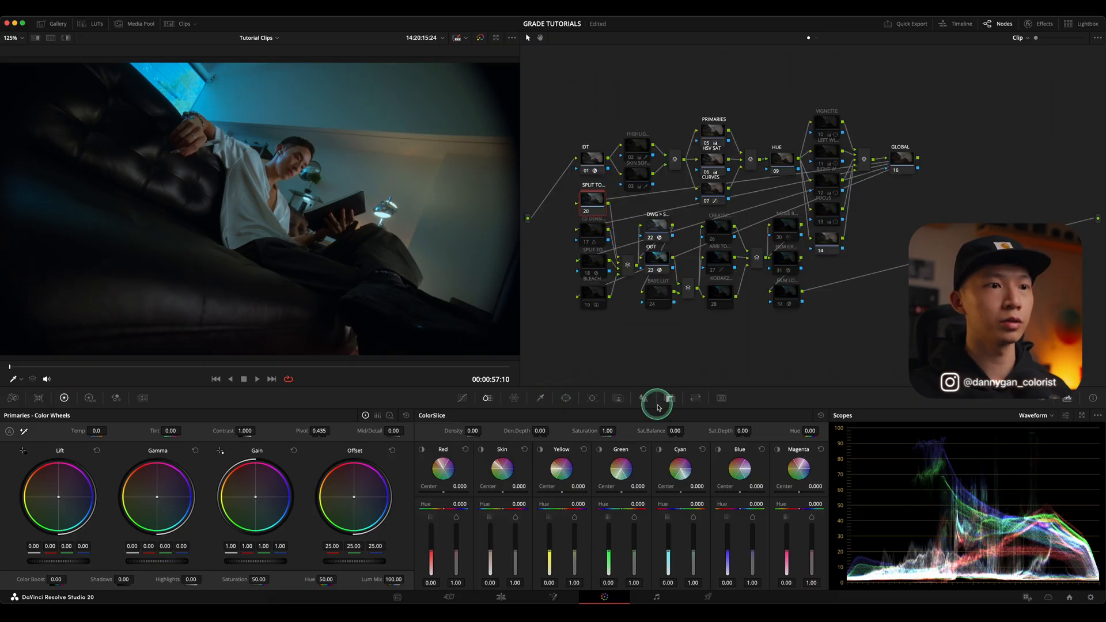
Drag the compound node's Key Output Gain down in the Key palette to soften the blue
click(669, 399)
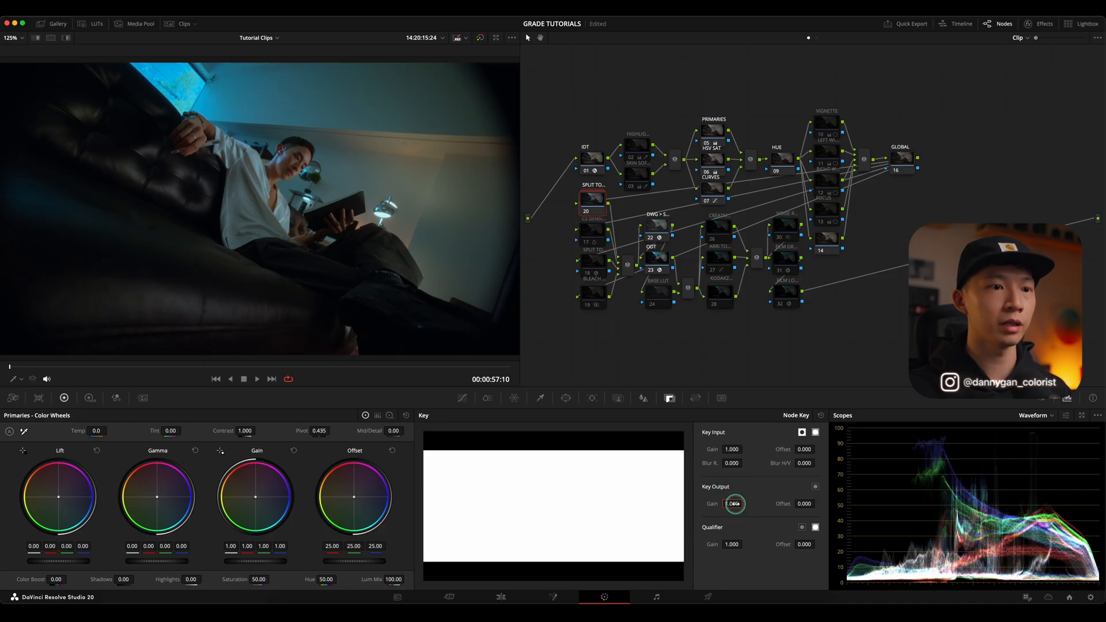
drag(733, 503, 730, 503)
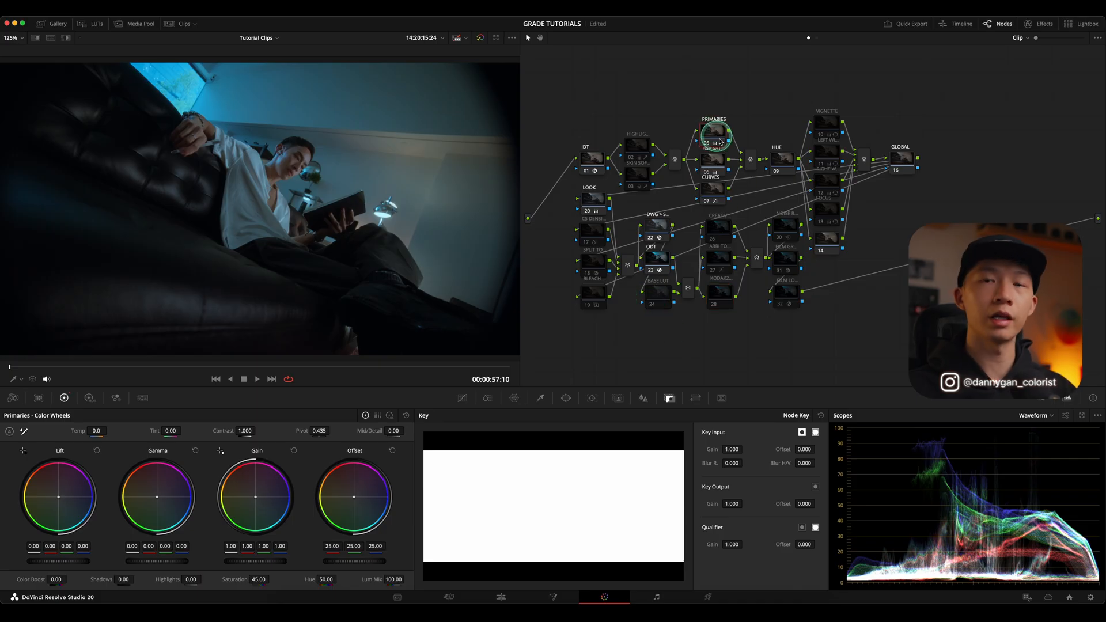
click(714, 159)
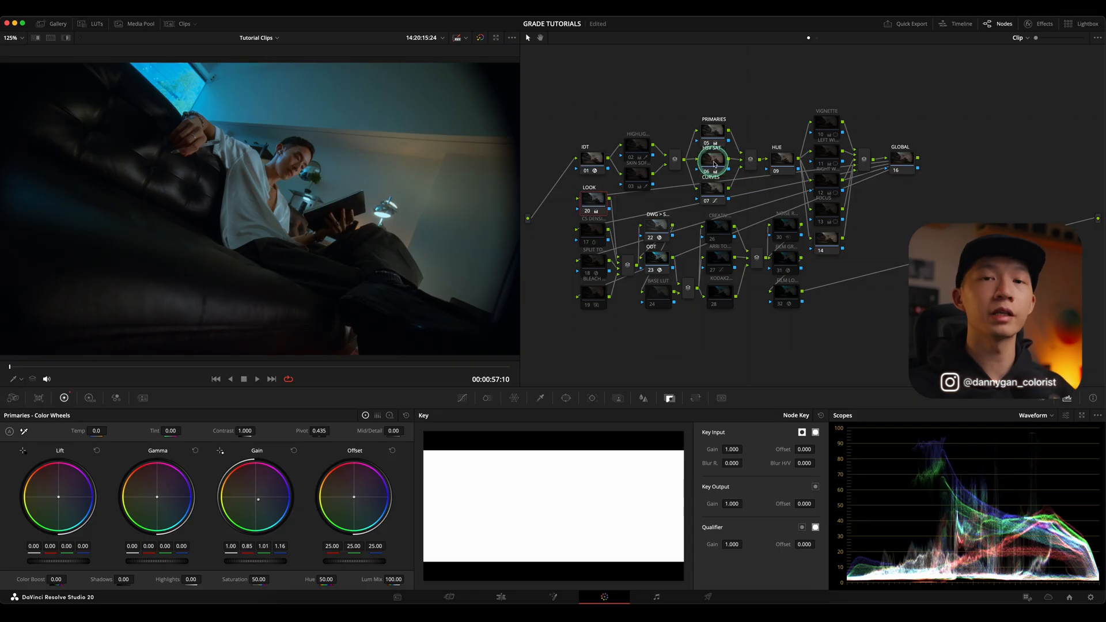
mouse_move(713, 164)
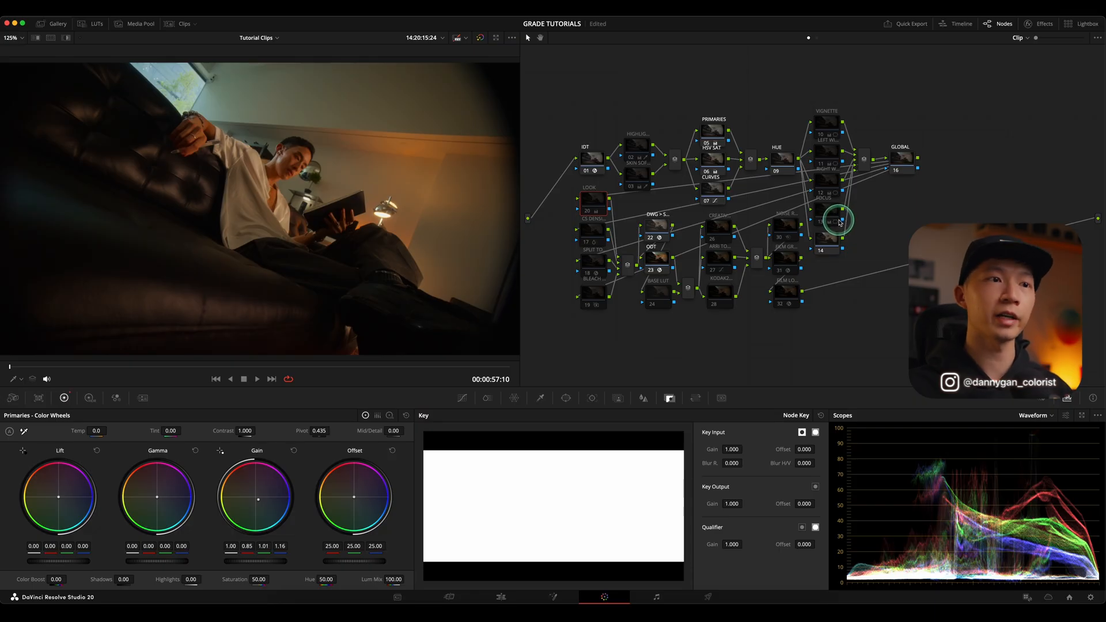
mouse_move(717, 164)
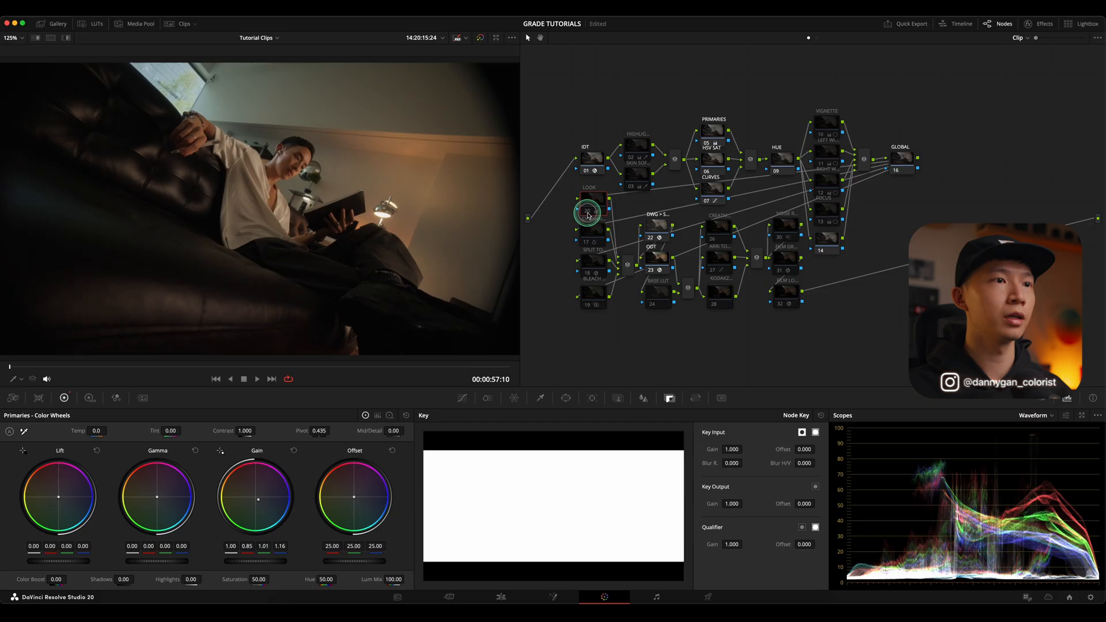
click(591, 210)
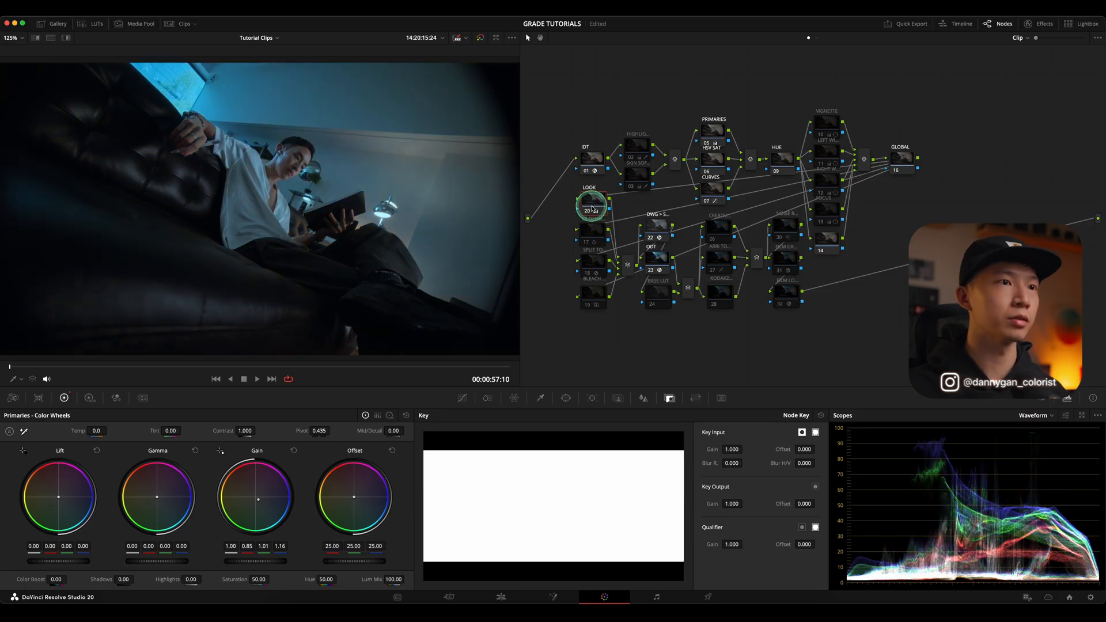